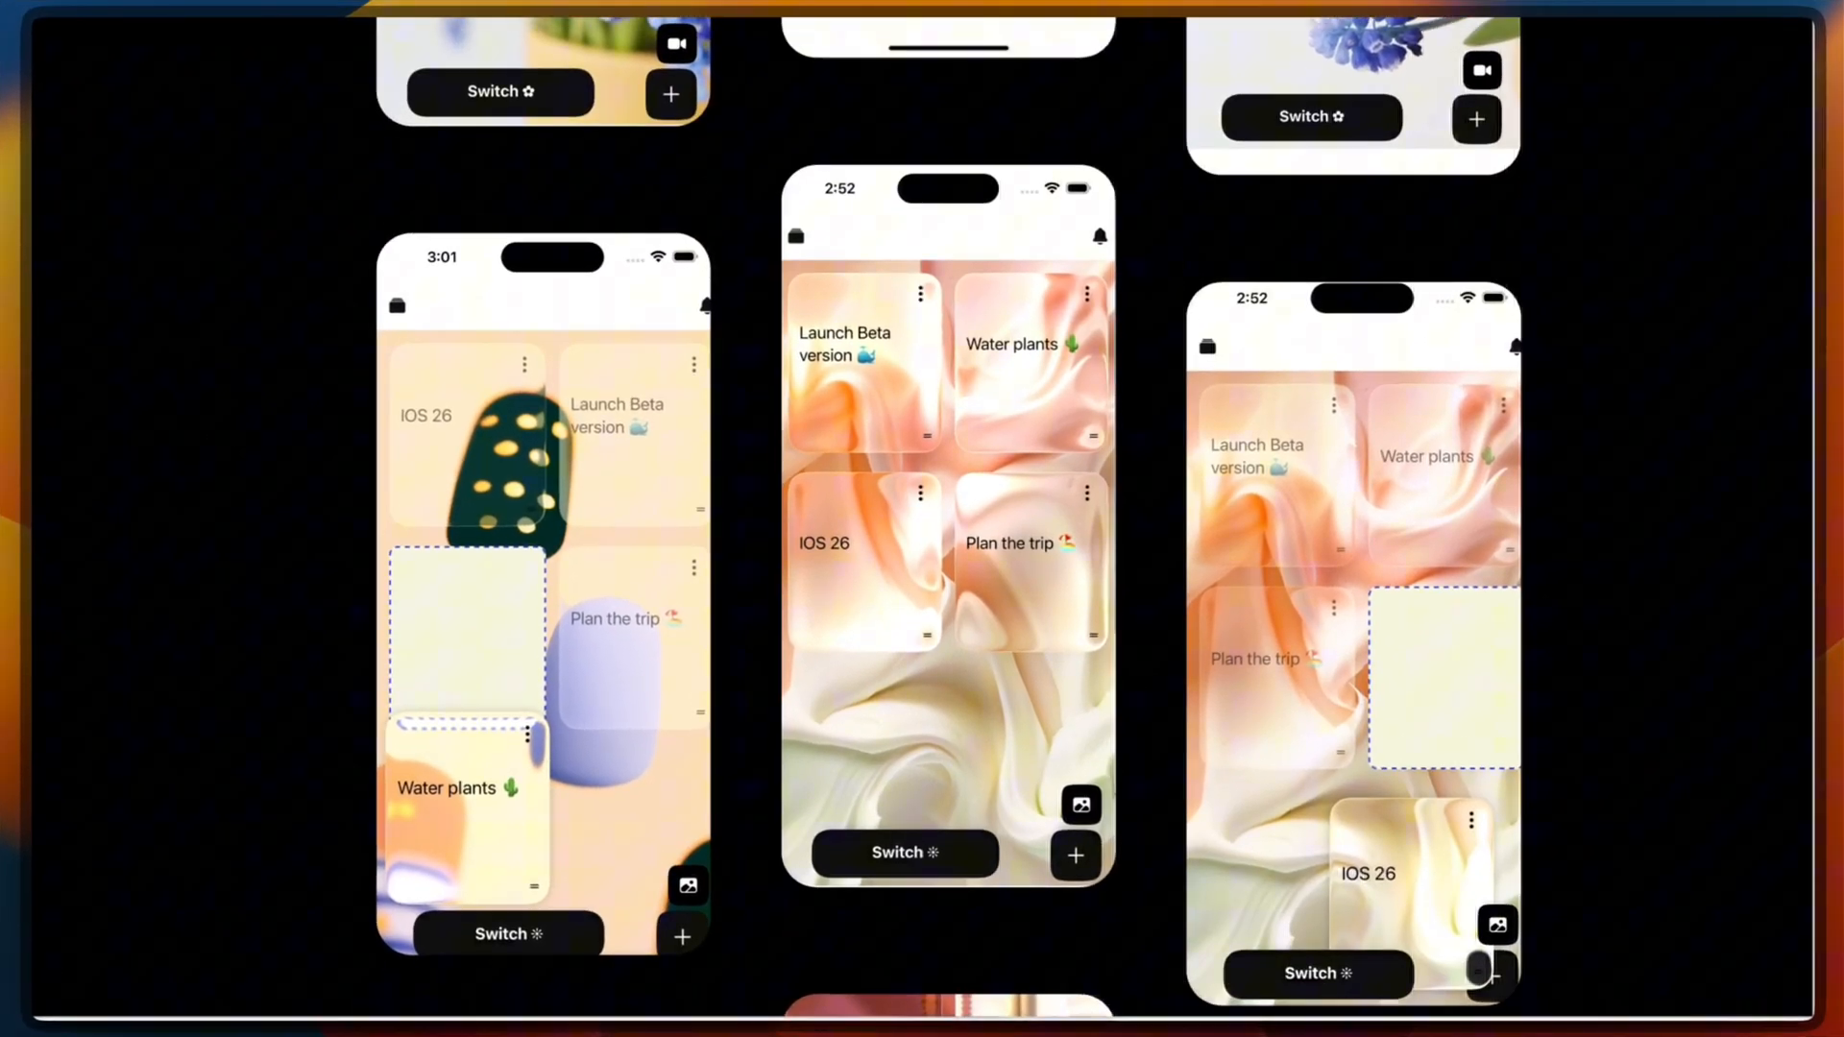
# Add `import Video from 'react-native-video'` below the expo-liquid-glass-view import
pyautogui.scroll(-3)
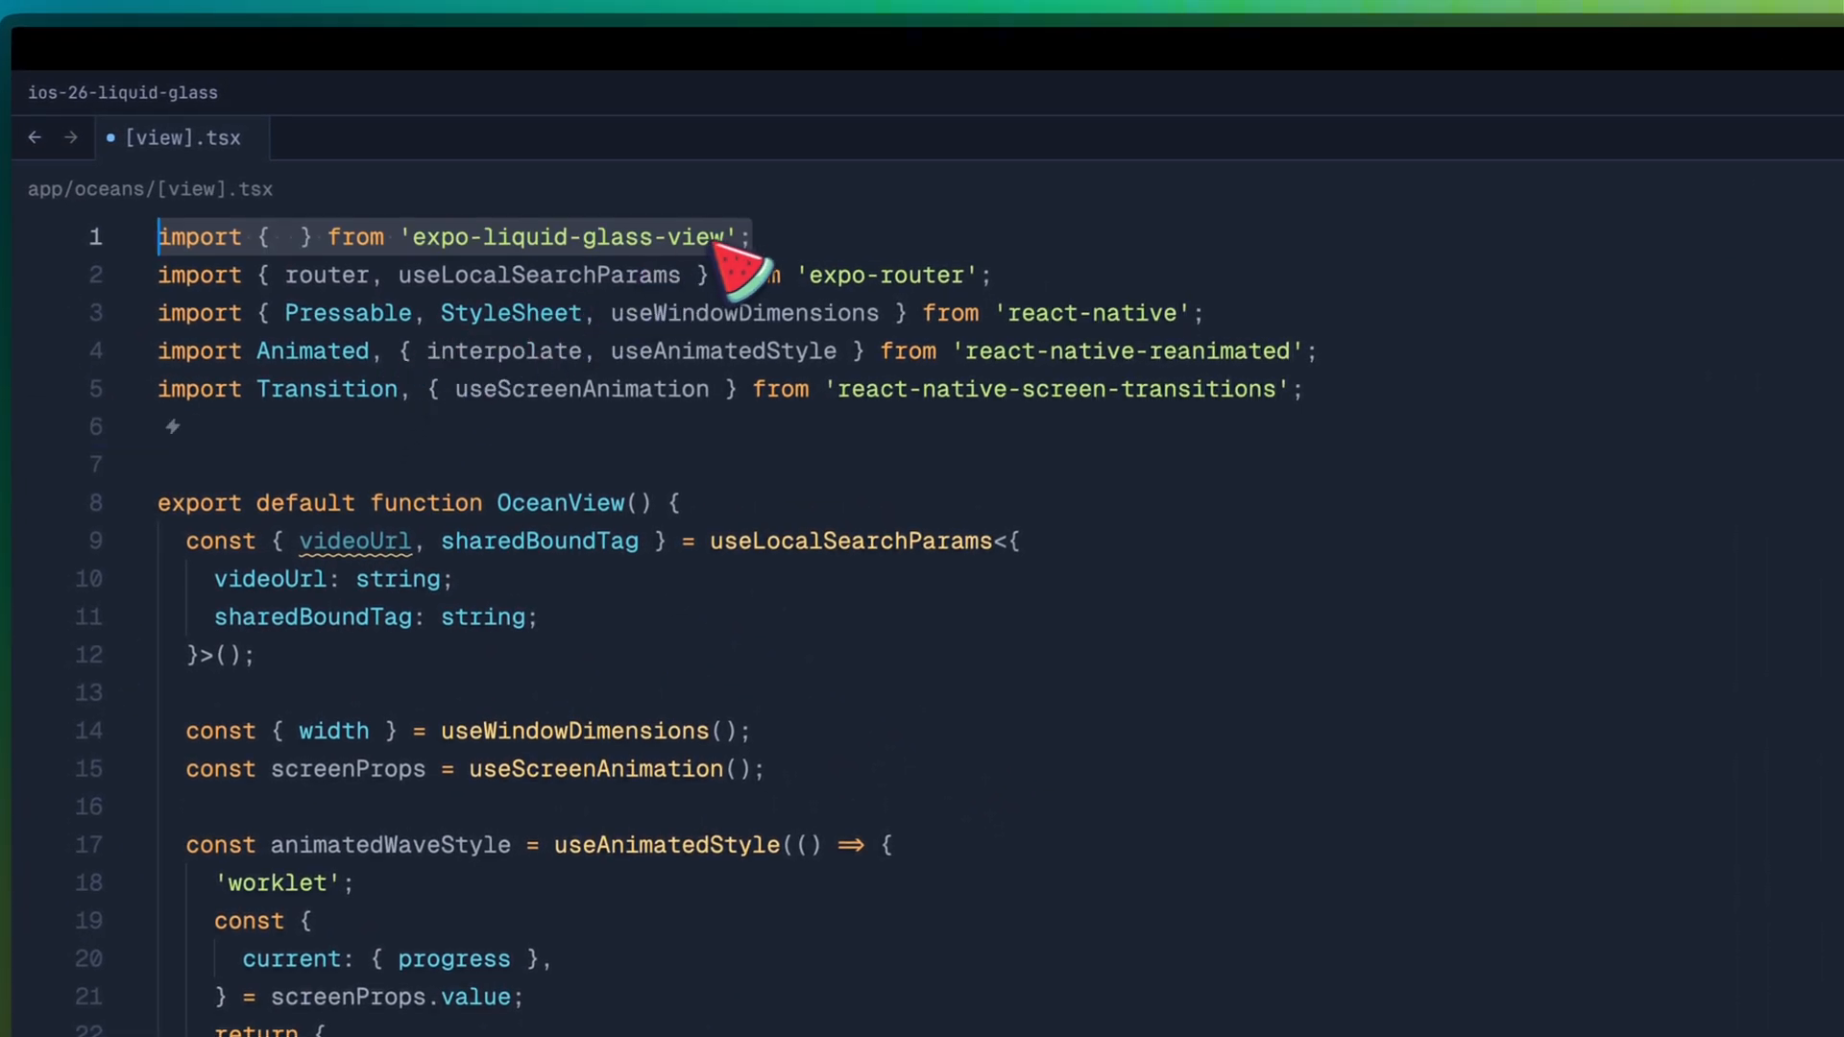
pyautogui.moveTo(782, 313)
pyautogui.write('CornerStyle, ExpoLiquidGlassView, LiquidGlassType')
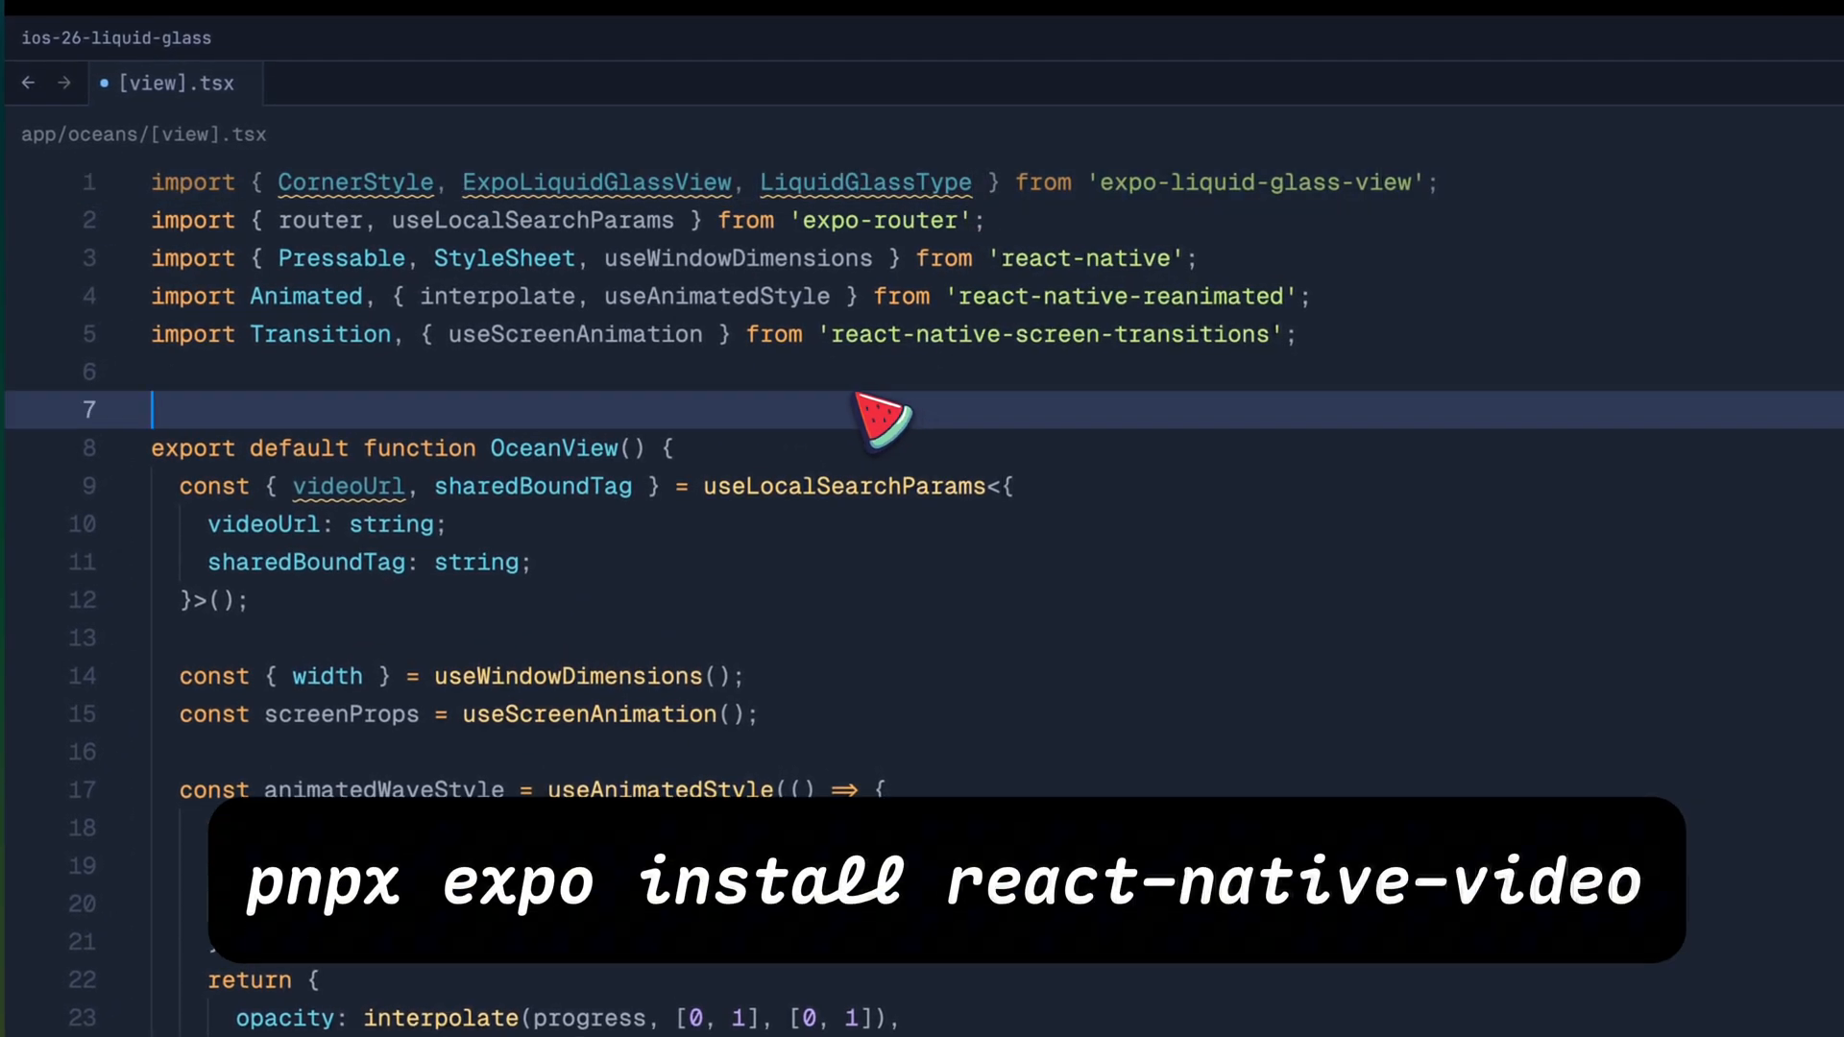
pyautogui.write("import Video from 'react-native-video';")
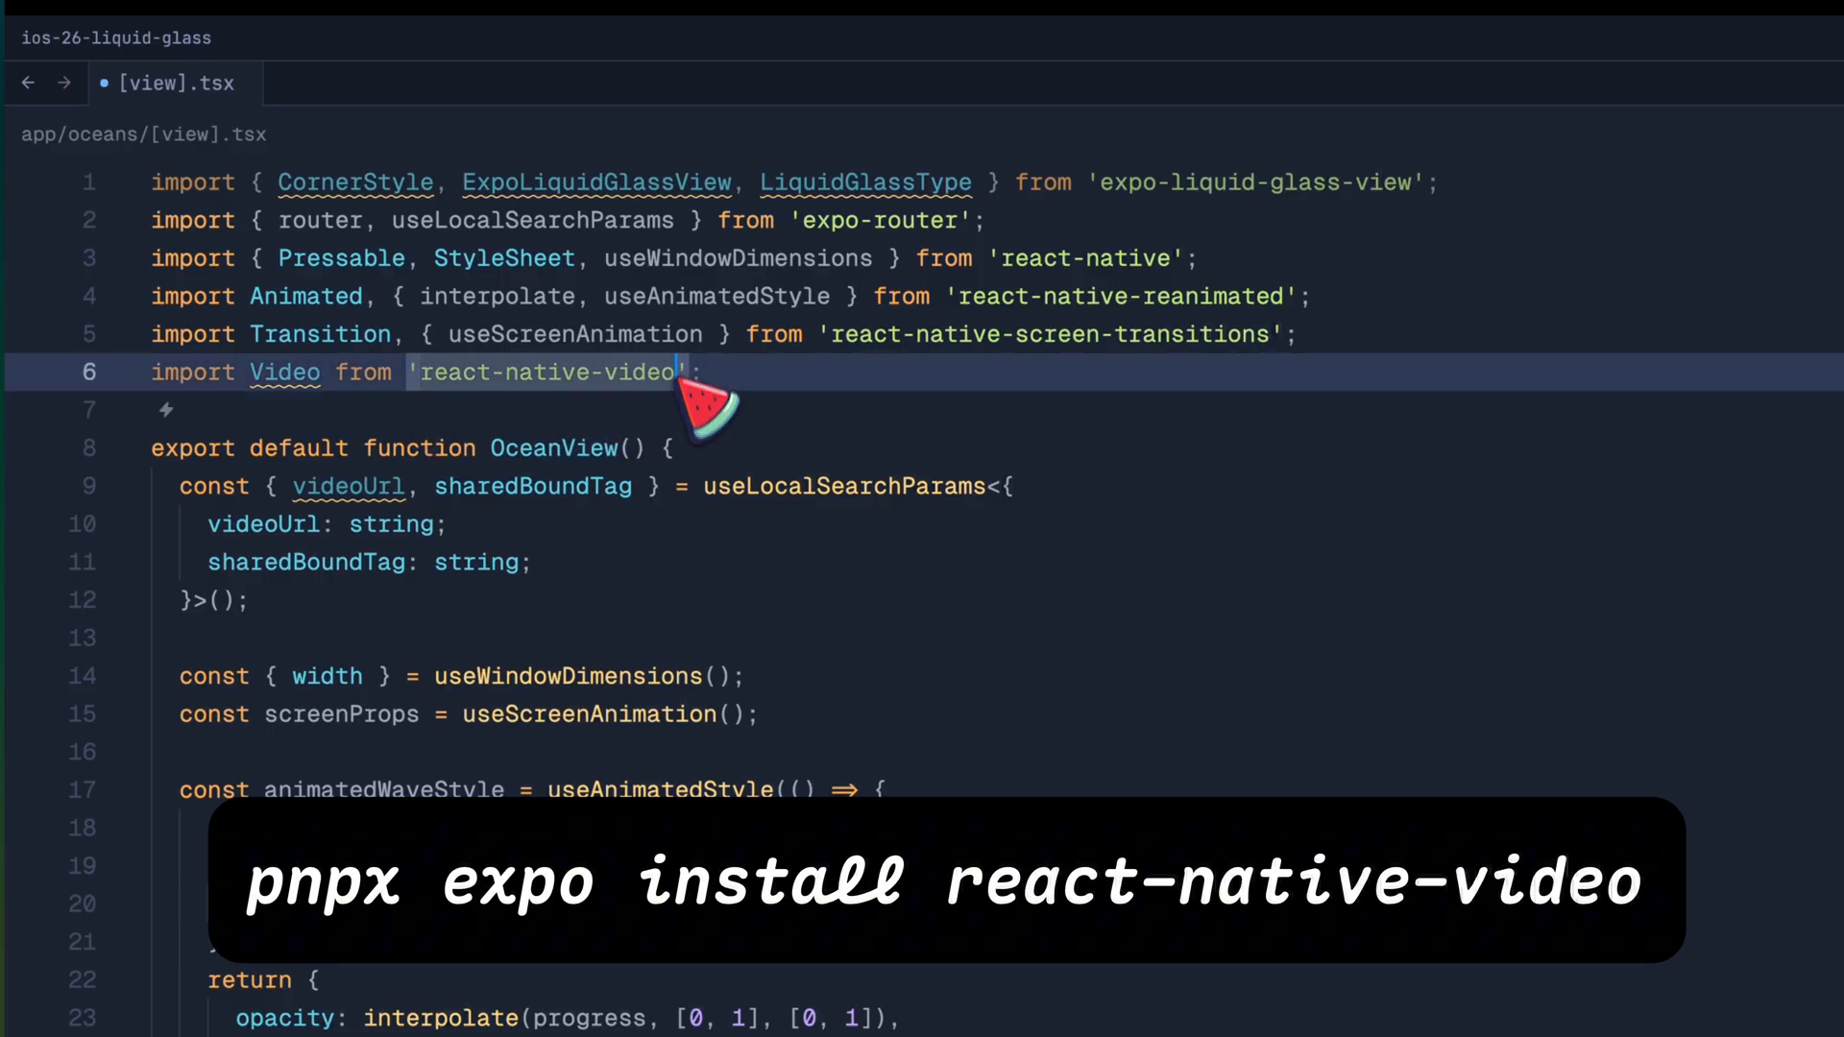
pyautogui.scroll(-3)
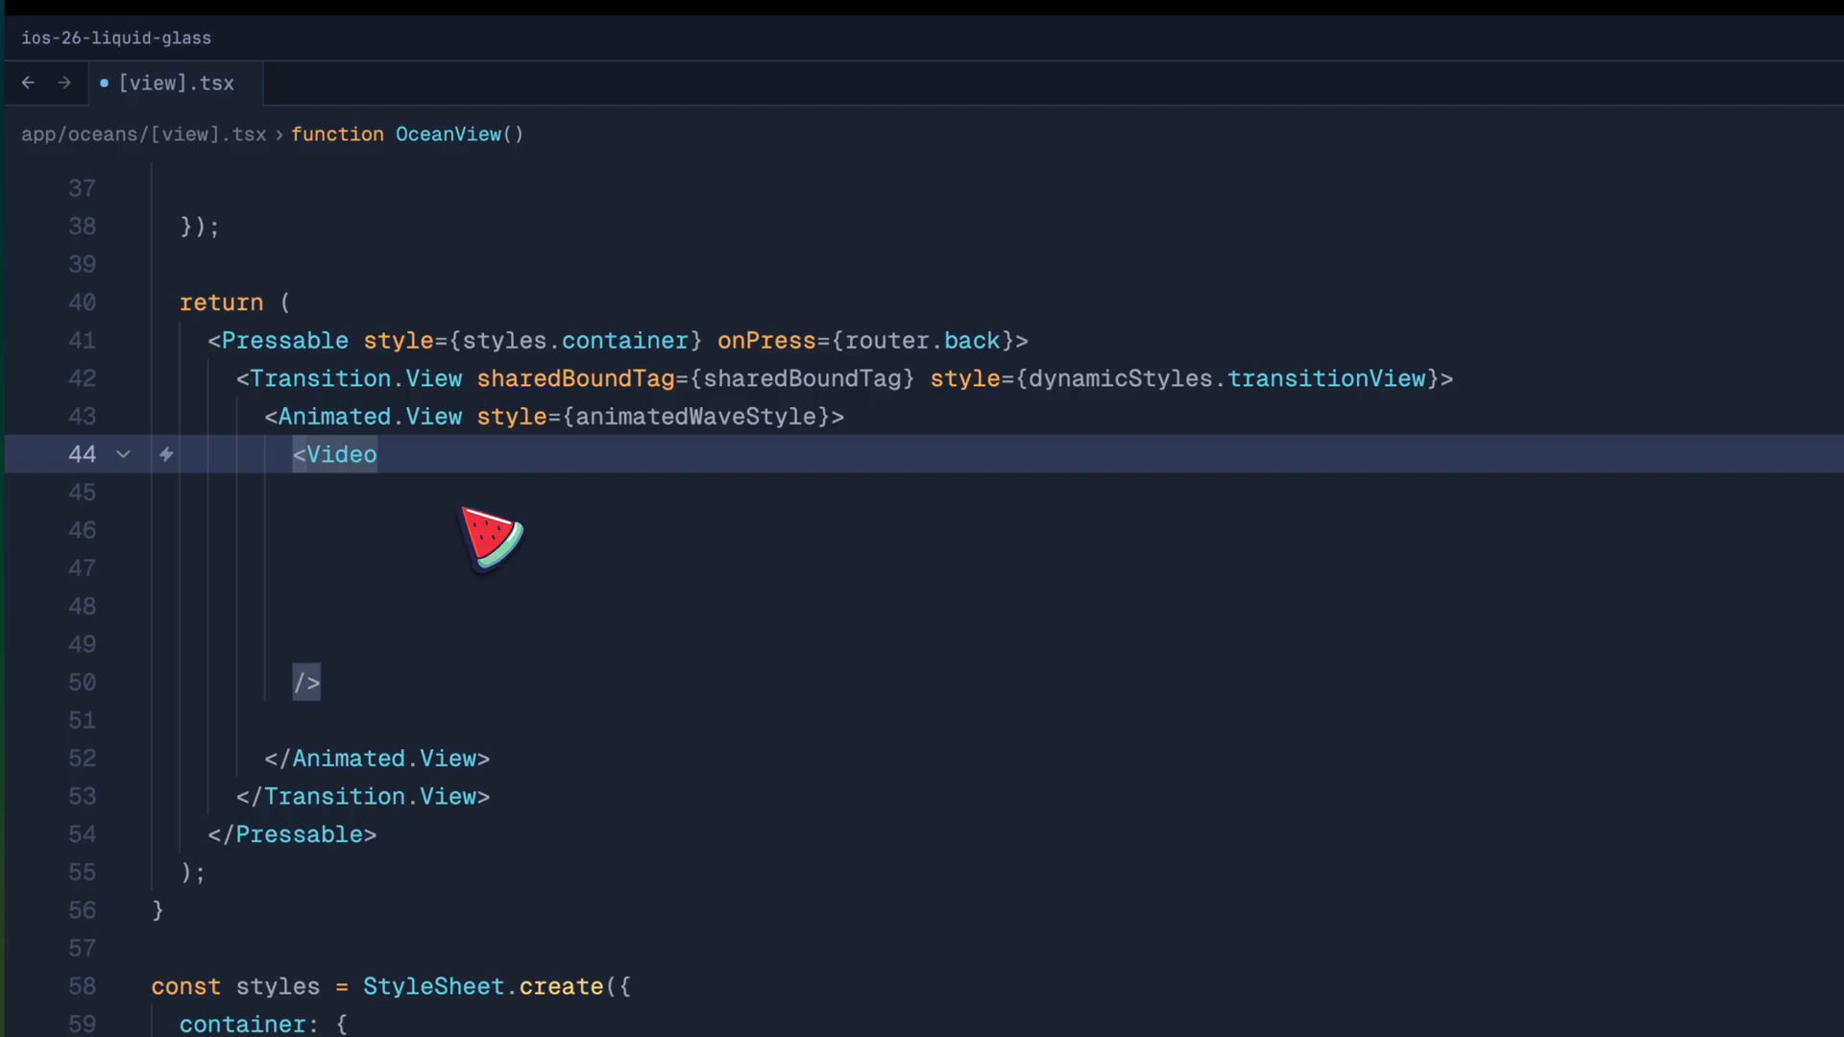
# Give Video a videoUrl source, dynamicStyles.video style and repeat, then begin ExpoLiquidGlassView
pyautogui.write('source={{ uri: videoUrl }}')
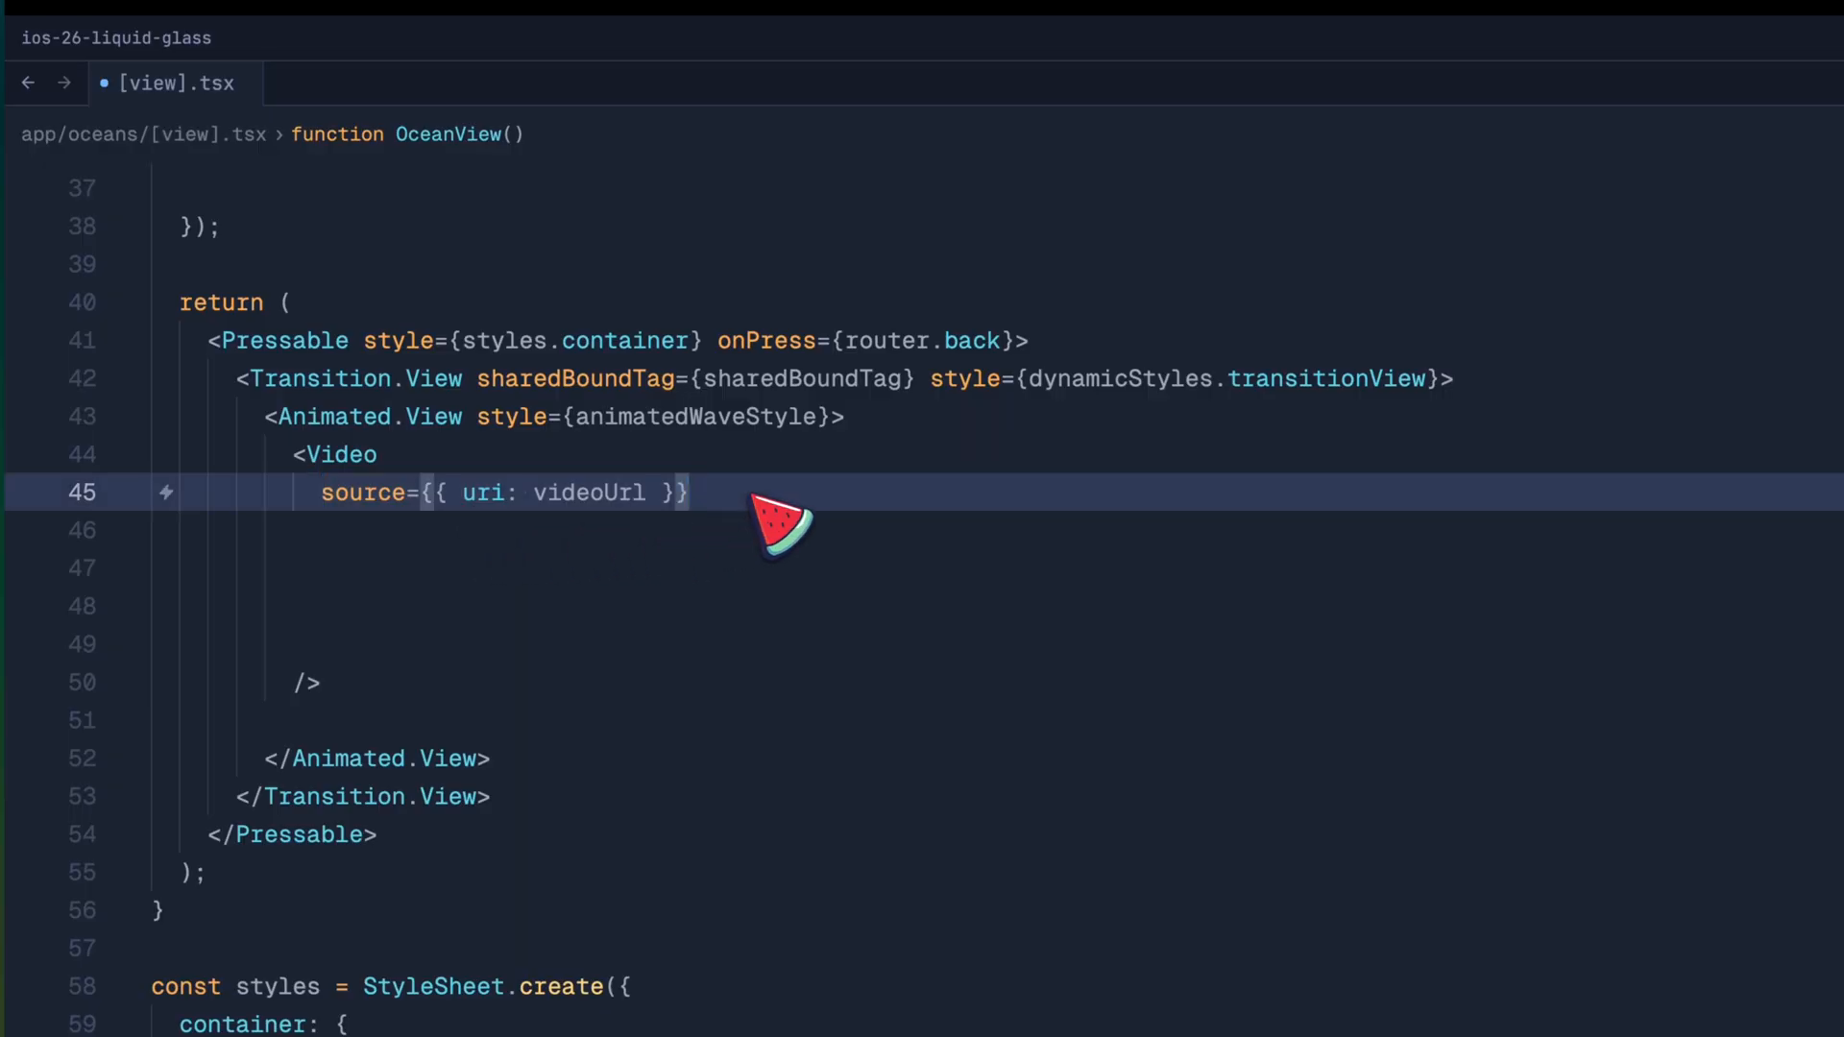
pyautogui.write('style={dynamicStyles.video}')
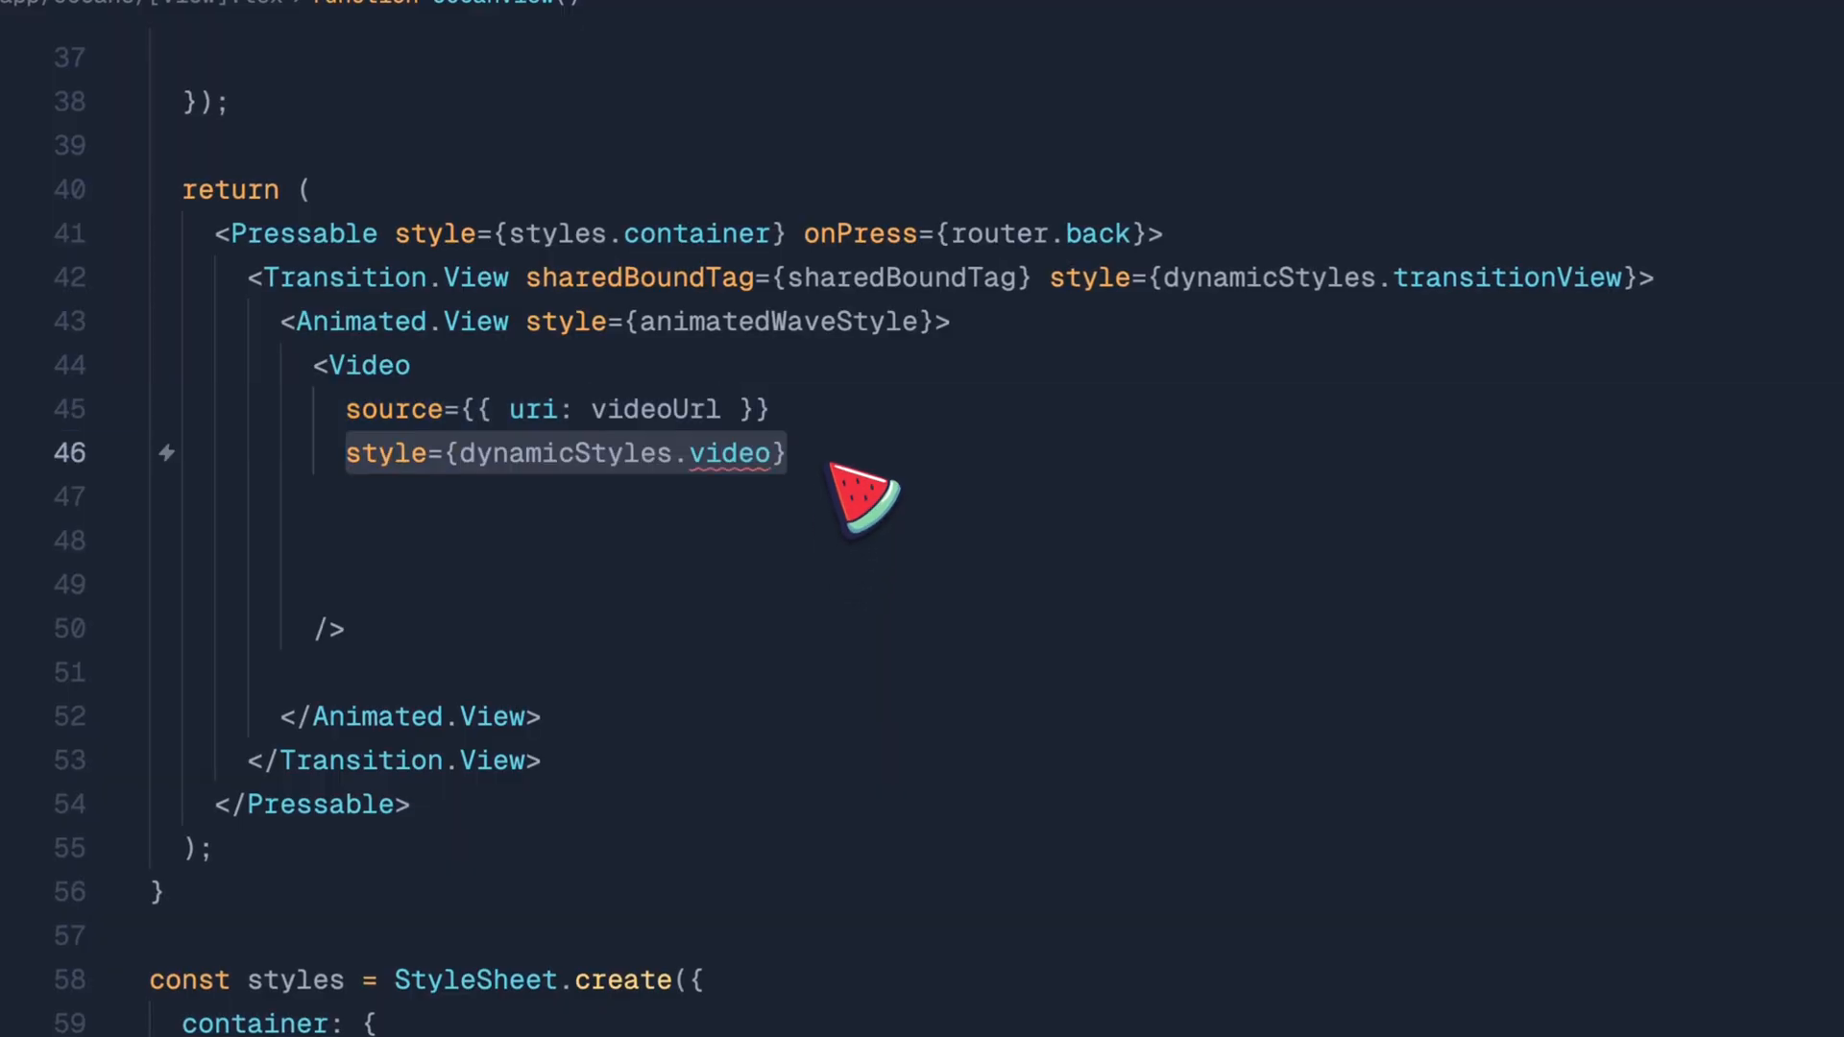
pyautogui.click(565, 453)
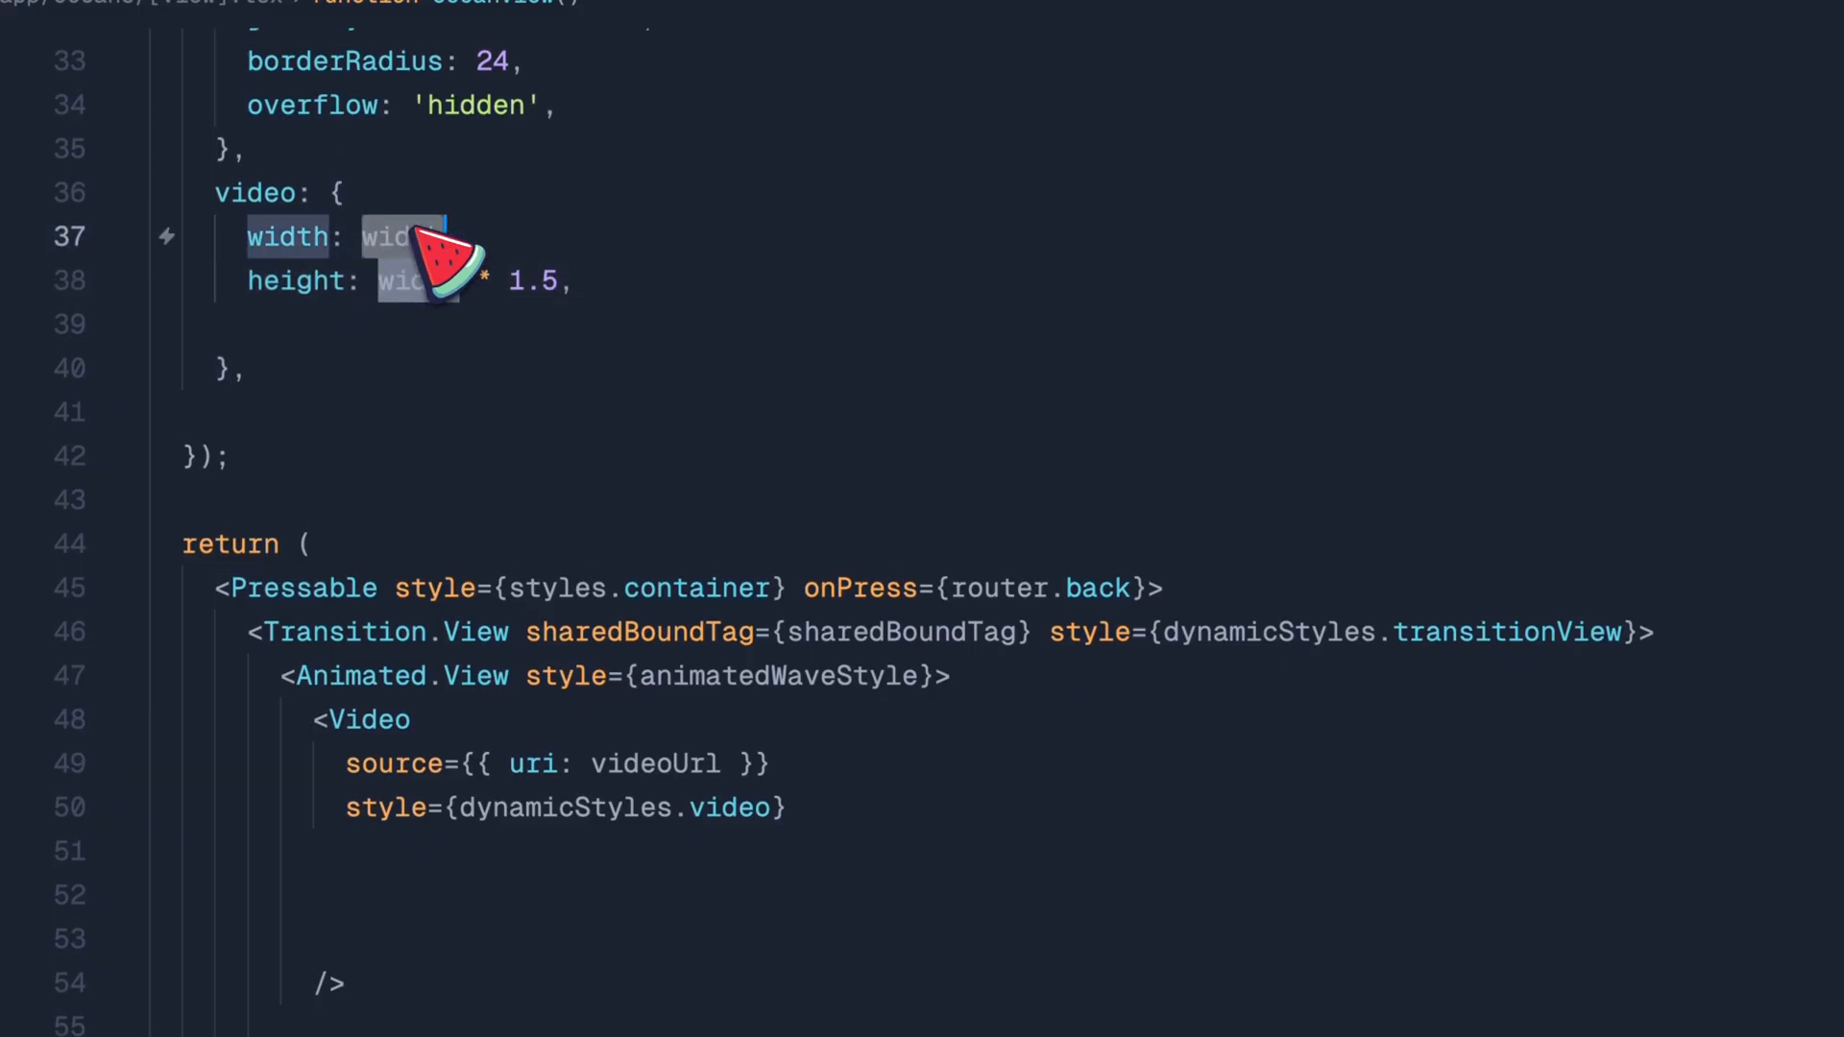
pyautogui.scroll(3)
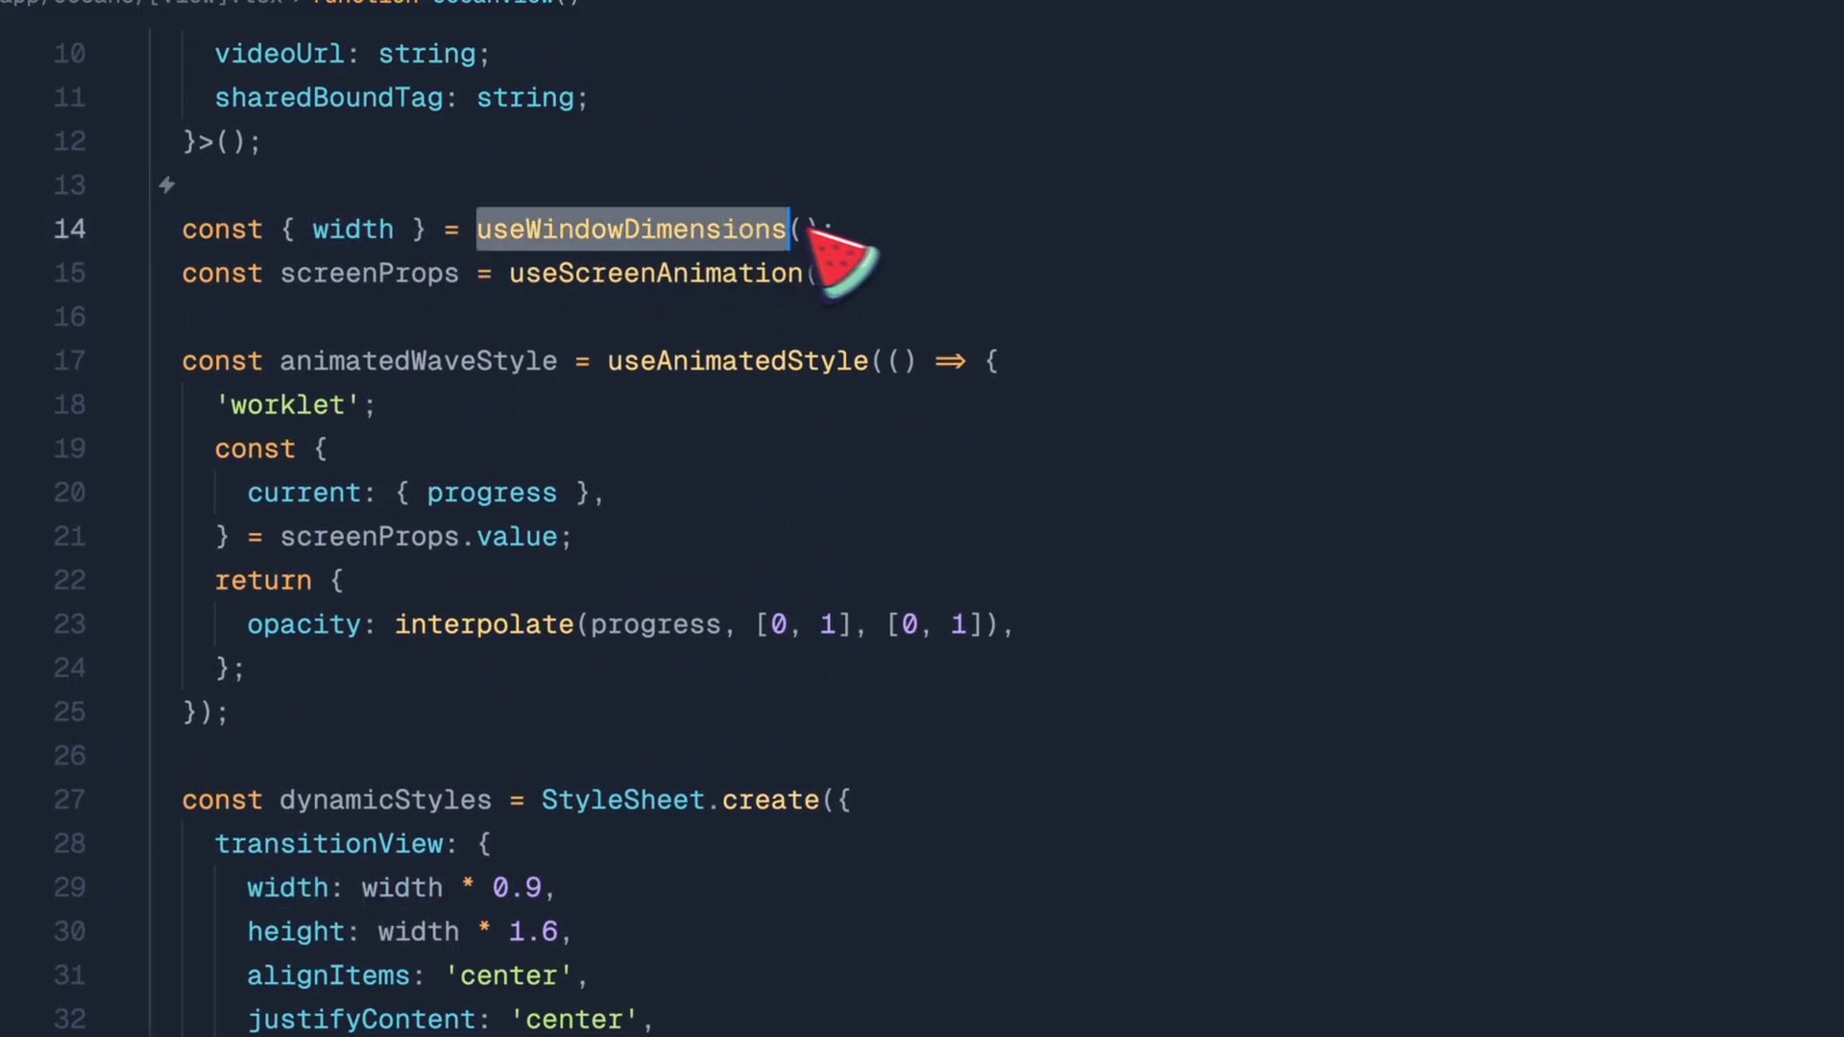
pyautogui.scroll(-3)
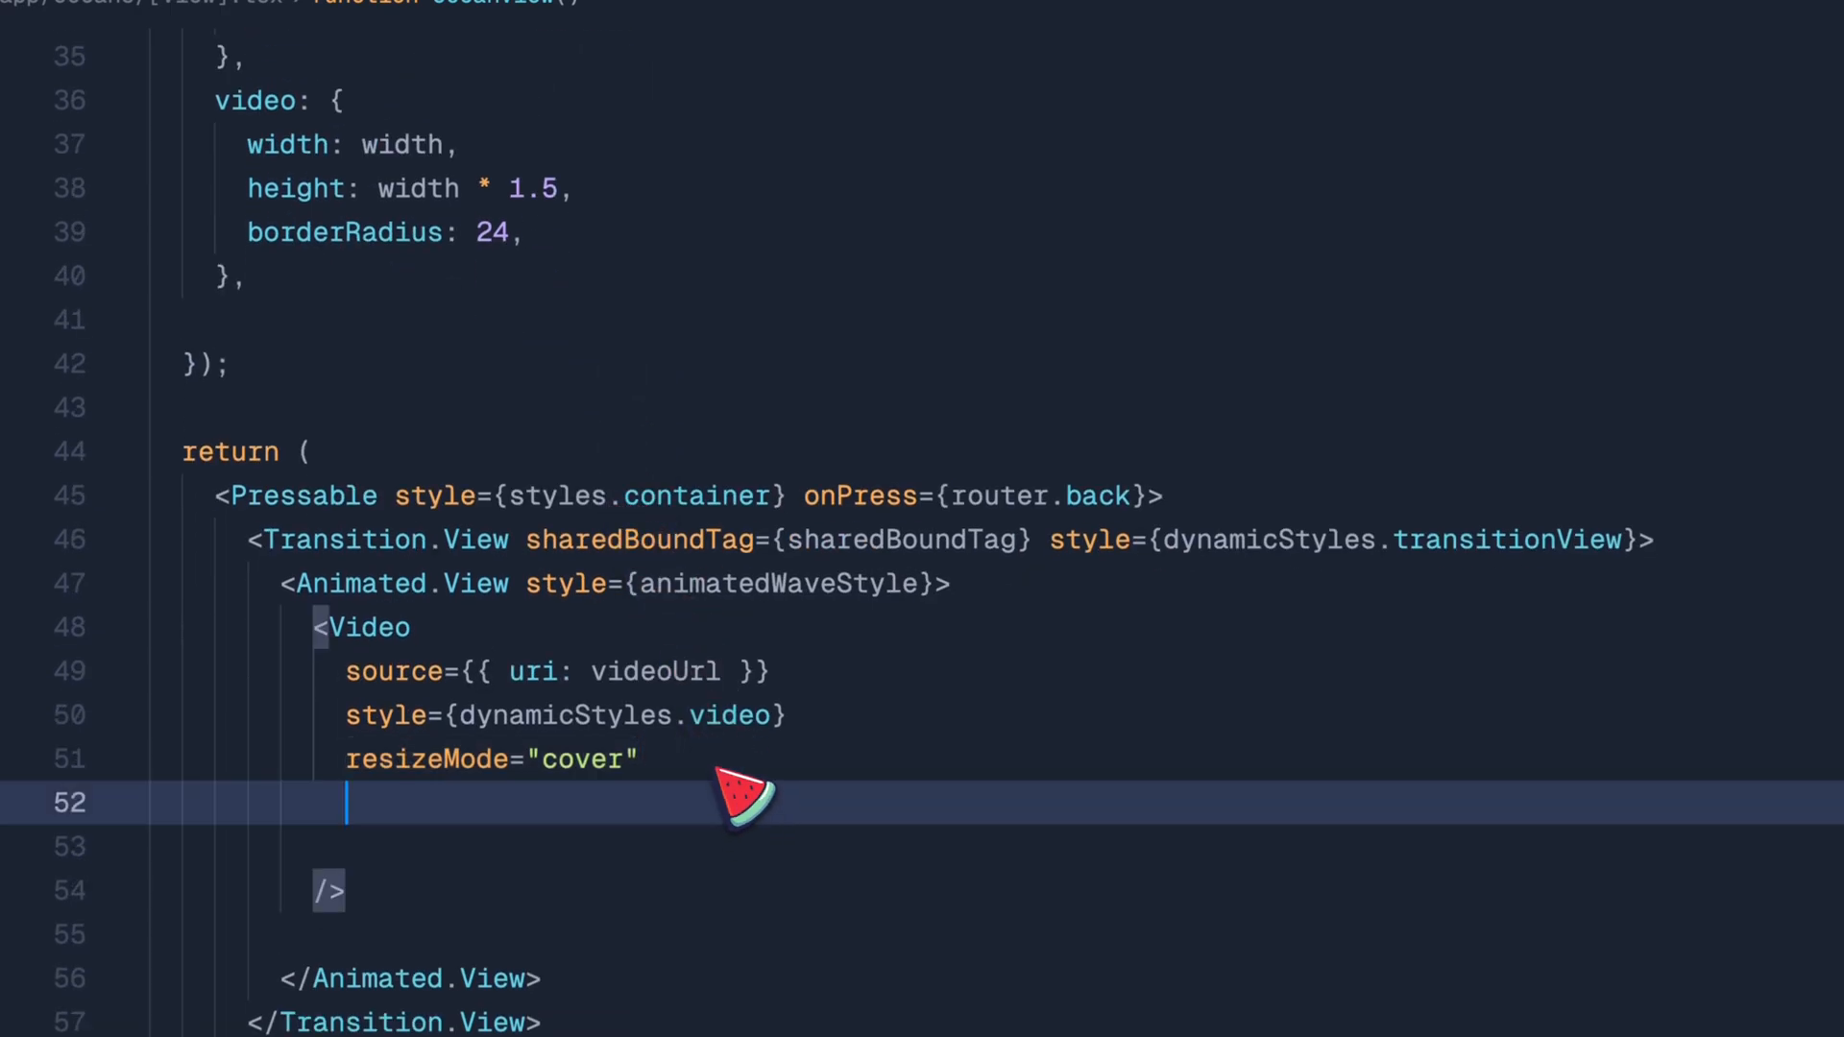
pyautogui.write('repeat')
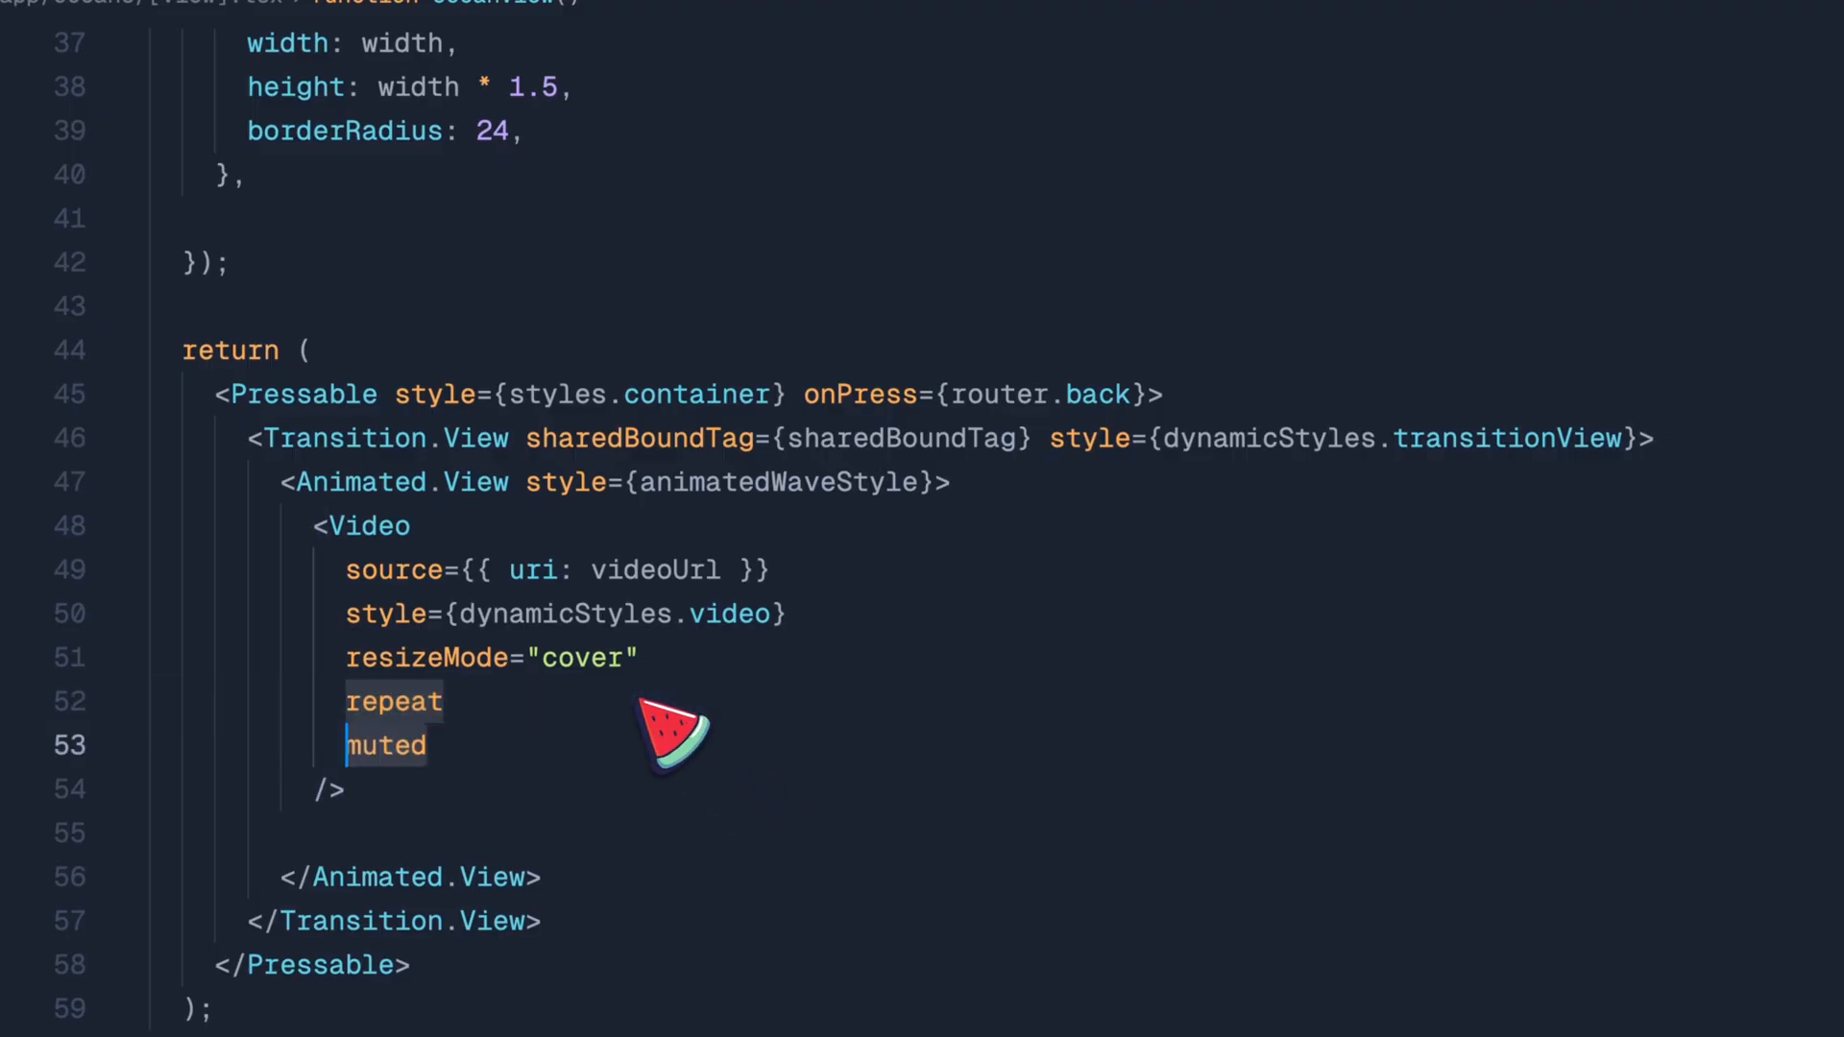
pyautogui.write('<ExpoLiquidGlassView')
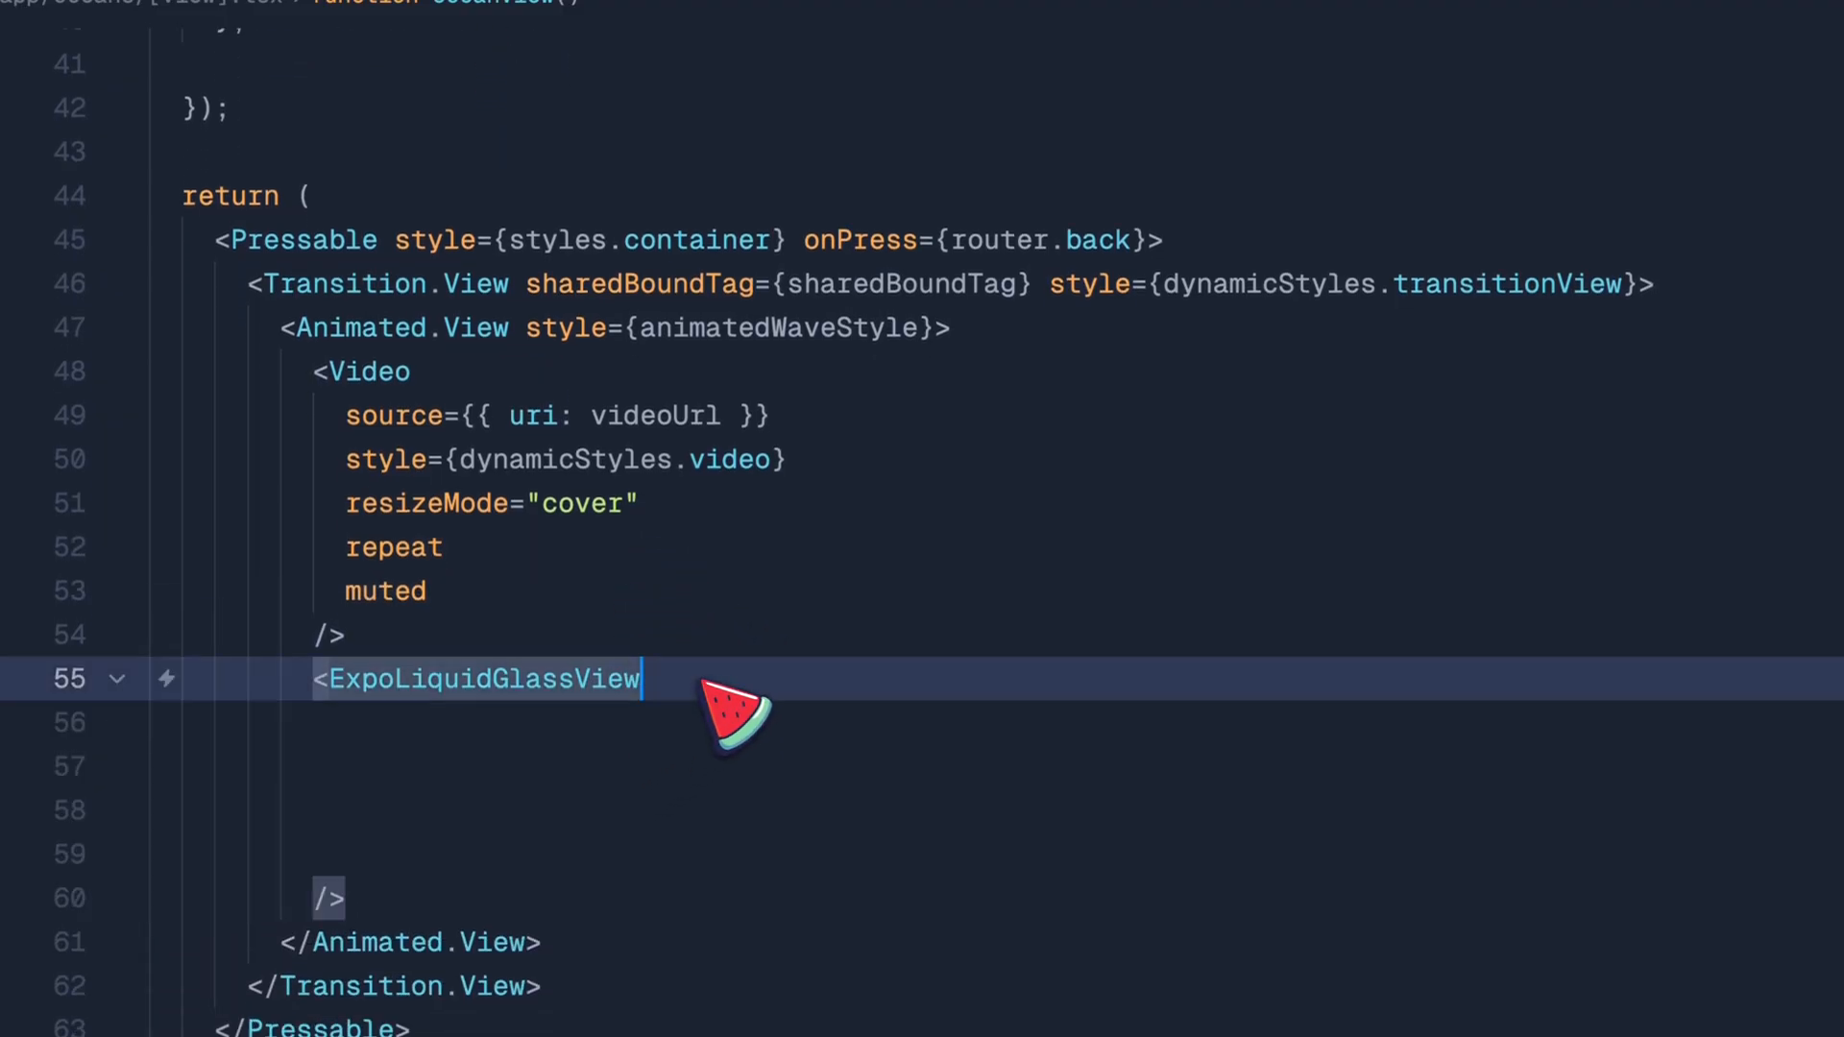
# Set the glass view's cornerStyle to CornerStyle.Continuous
pyautogui.write('cornerStyle={CornerStyle')
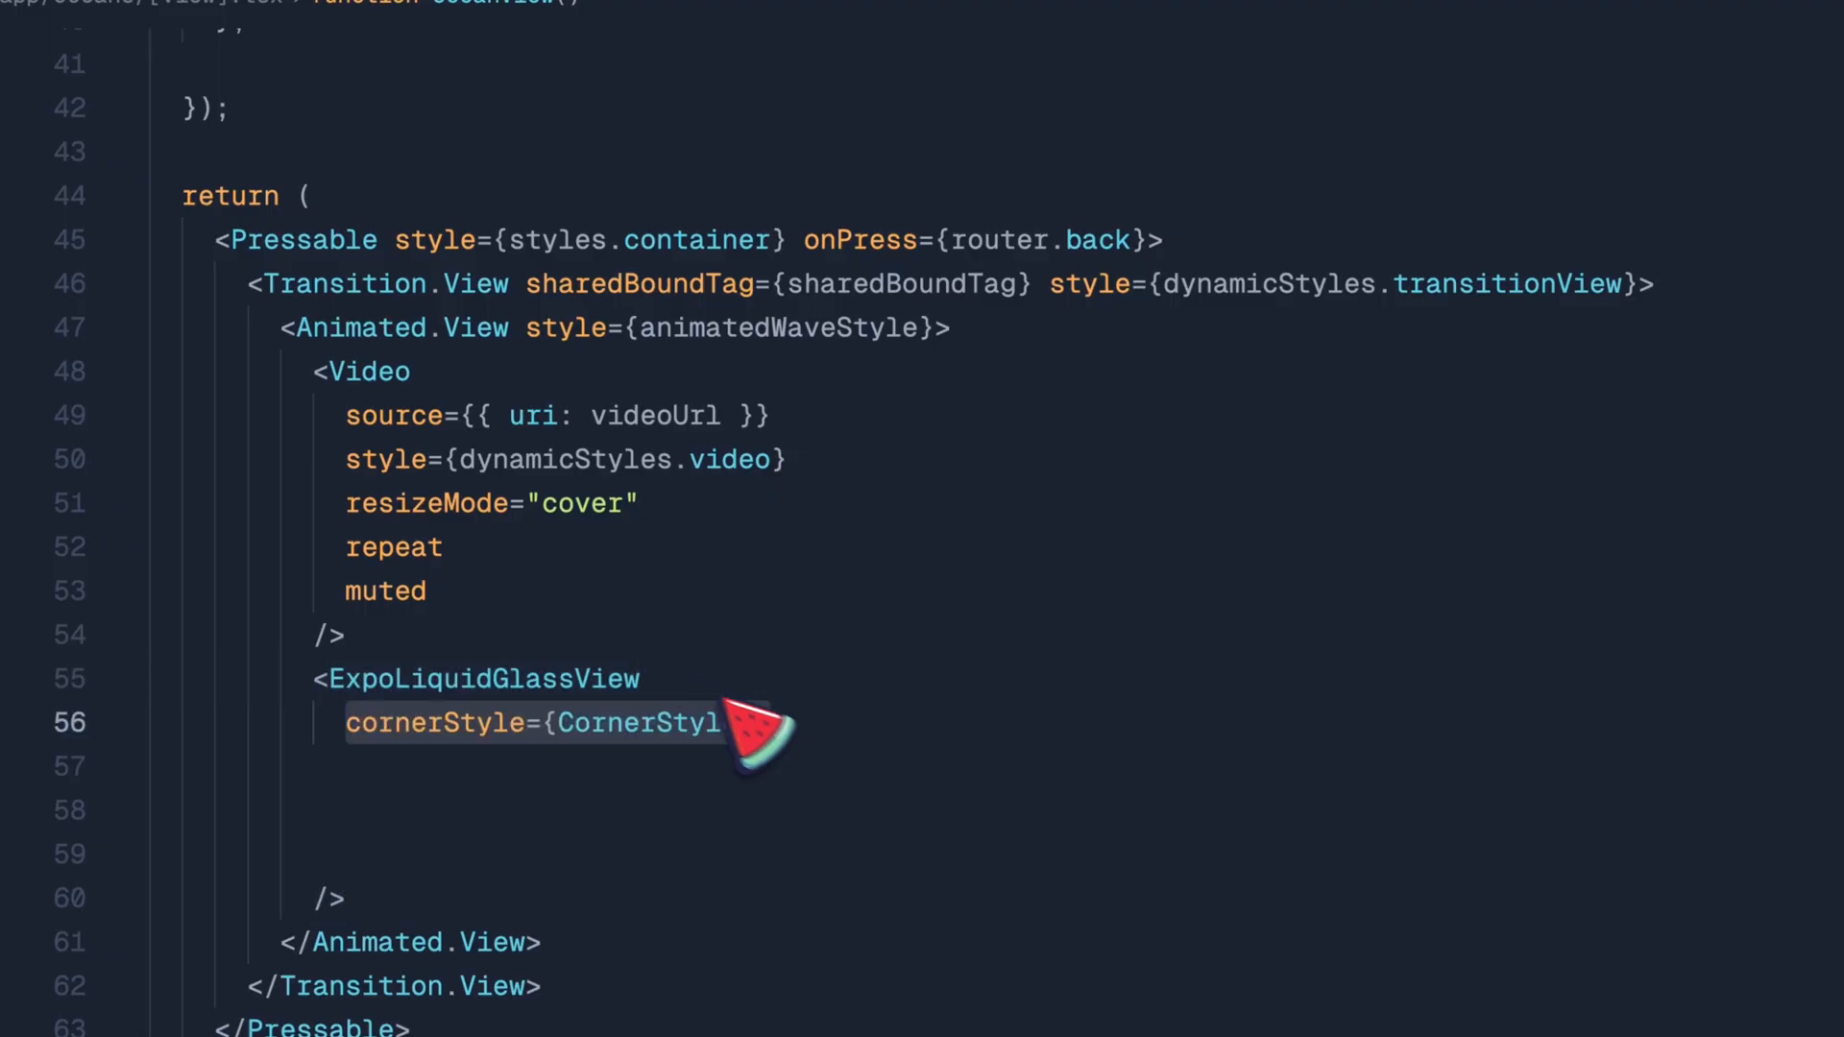
pyautogui.write('.')
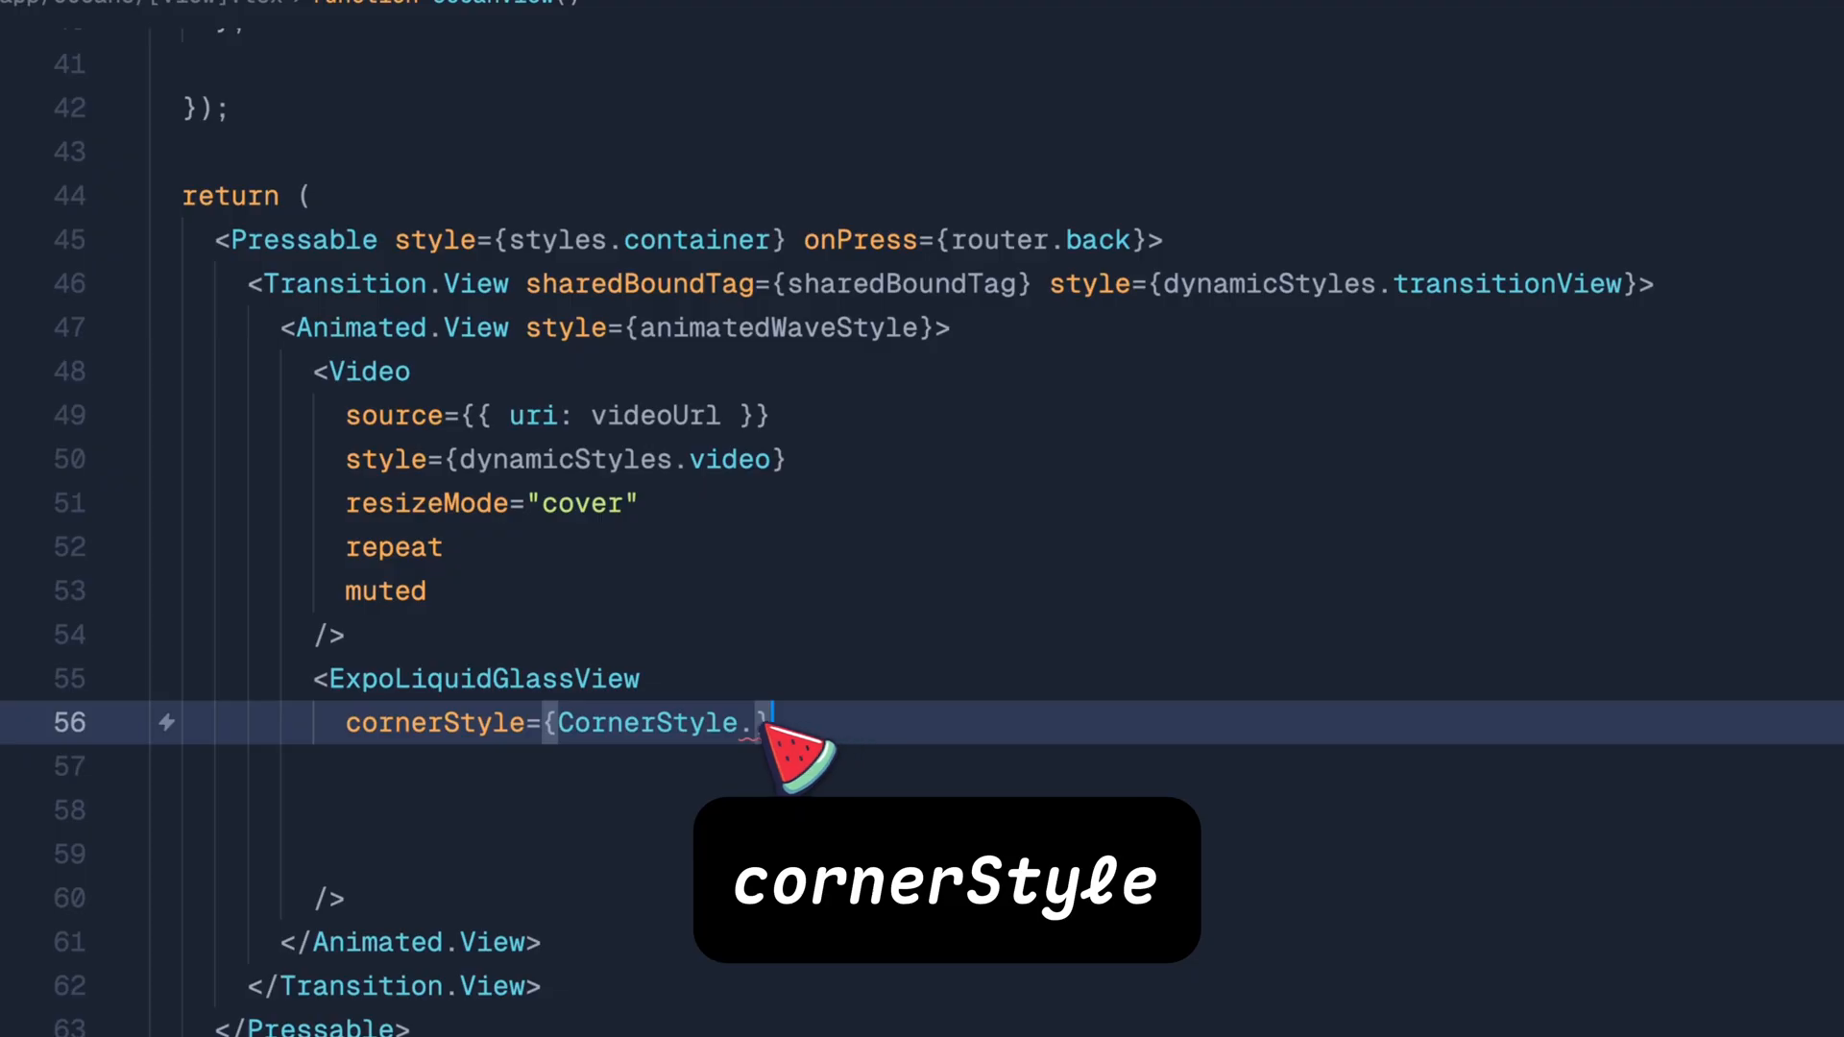
pyautogui.write('.')
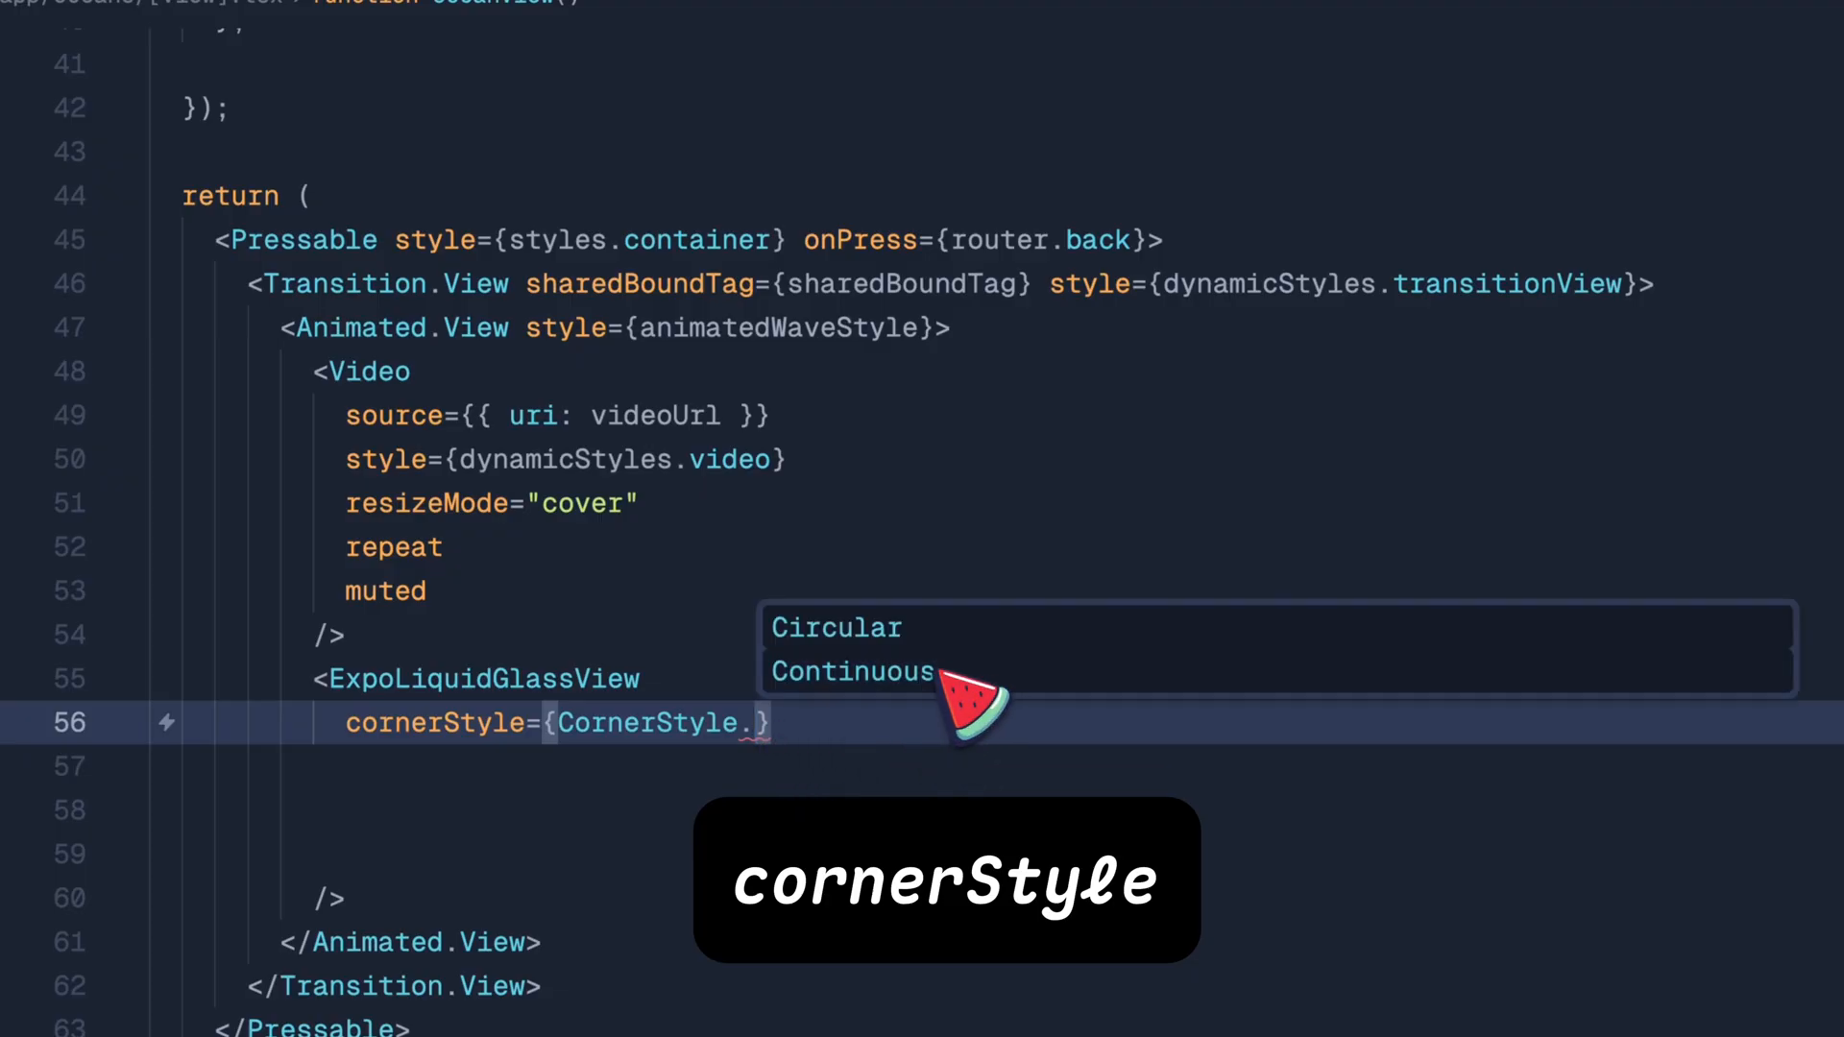
pyautogui.click(850, 672)
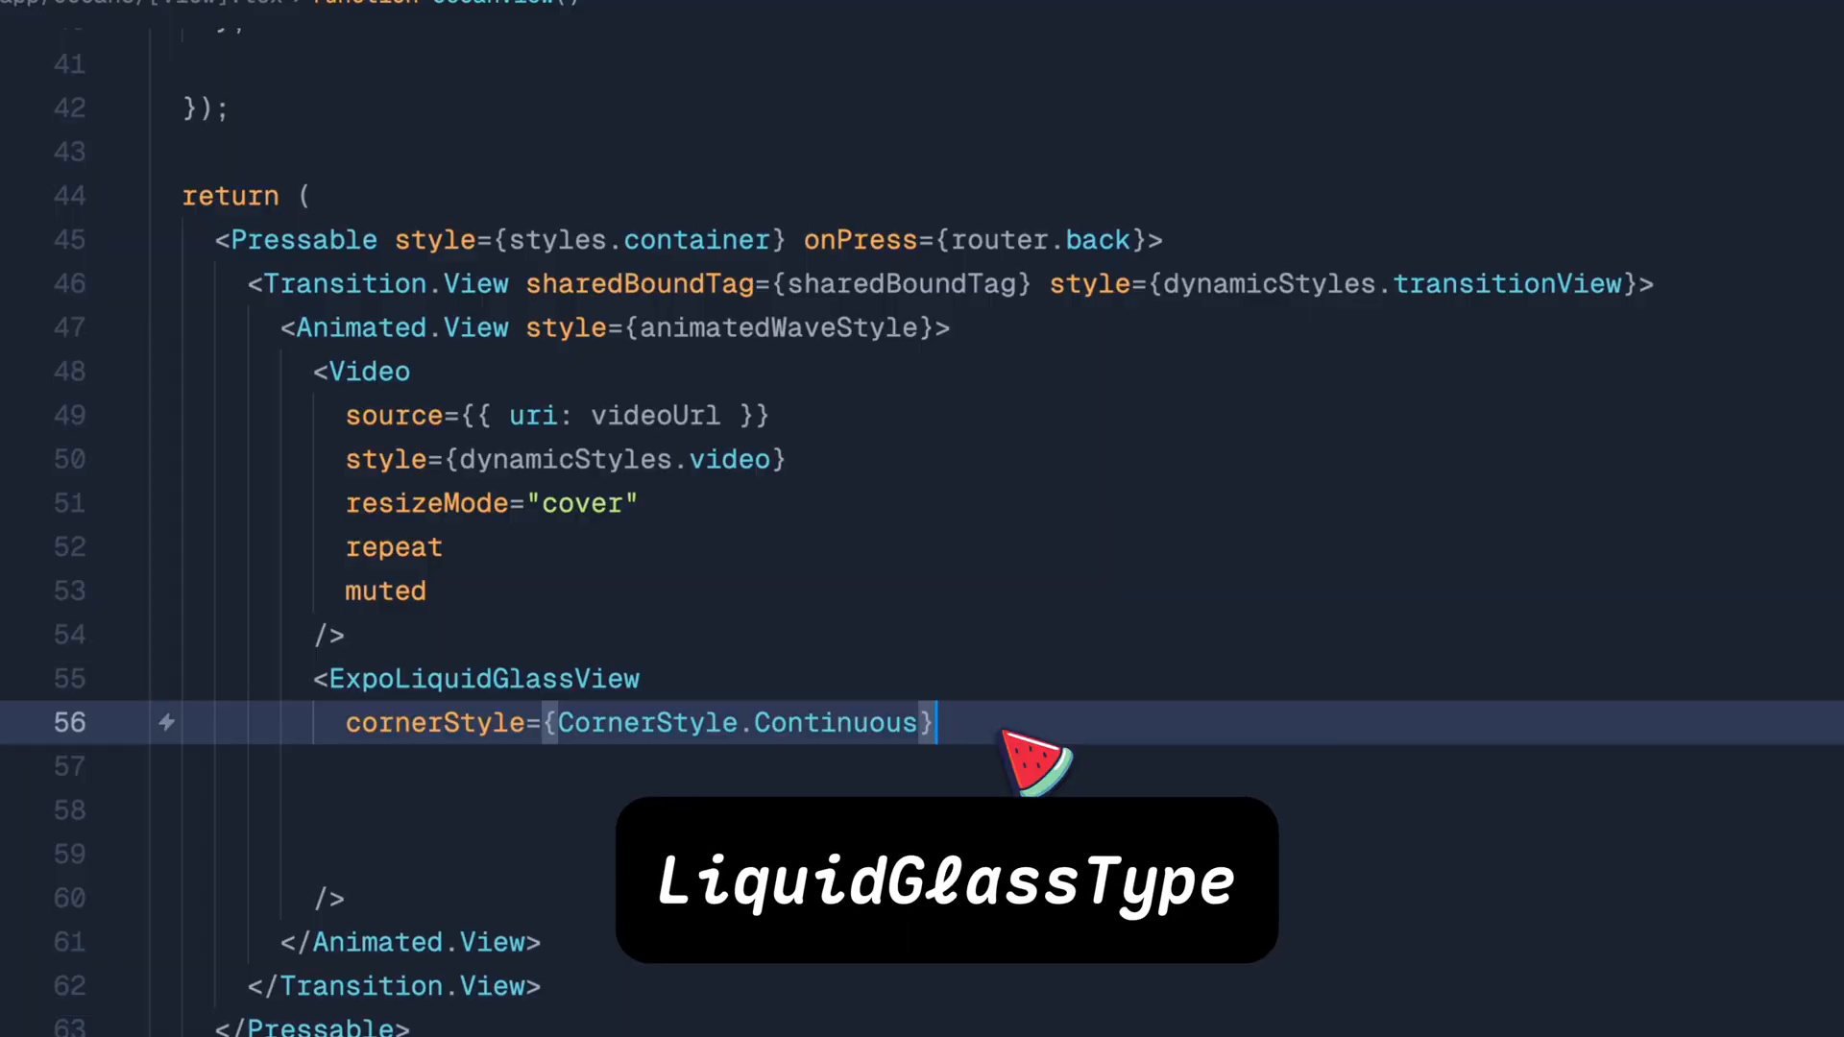
# Set type to LiquidGlassType.Clear, cornerRadius to 24 and style to dynamicStyles.glassOverlay
pyautogui.write('type={LiquidGlassType.')
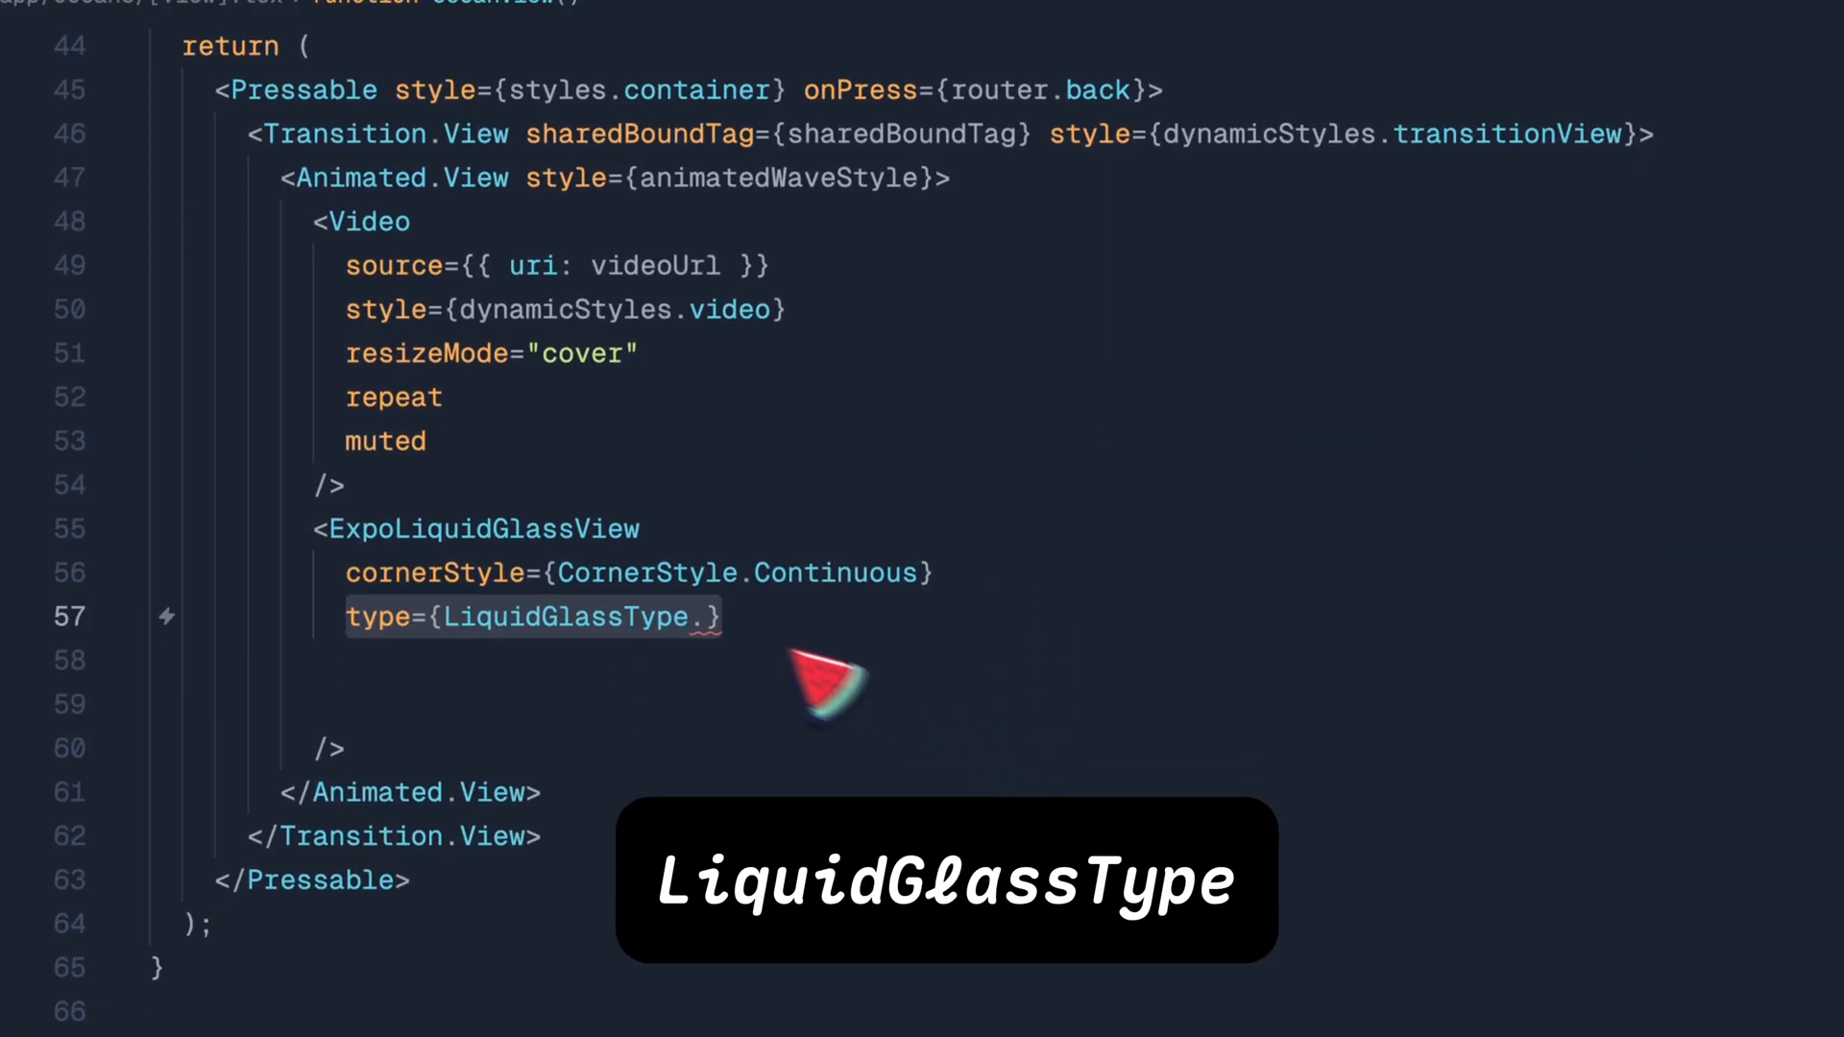
pyautogui.write('.')
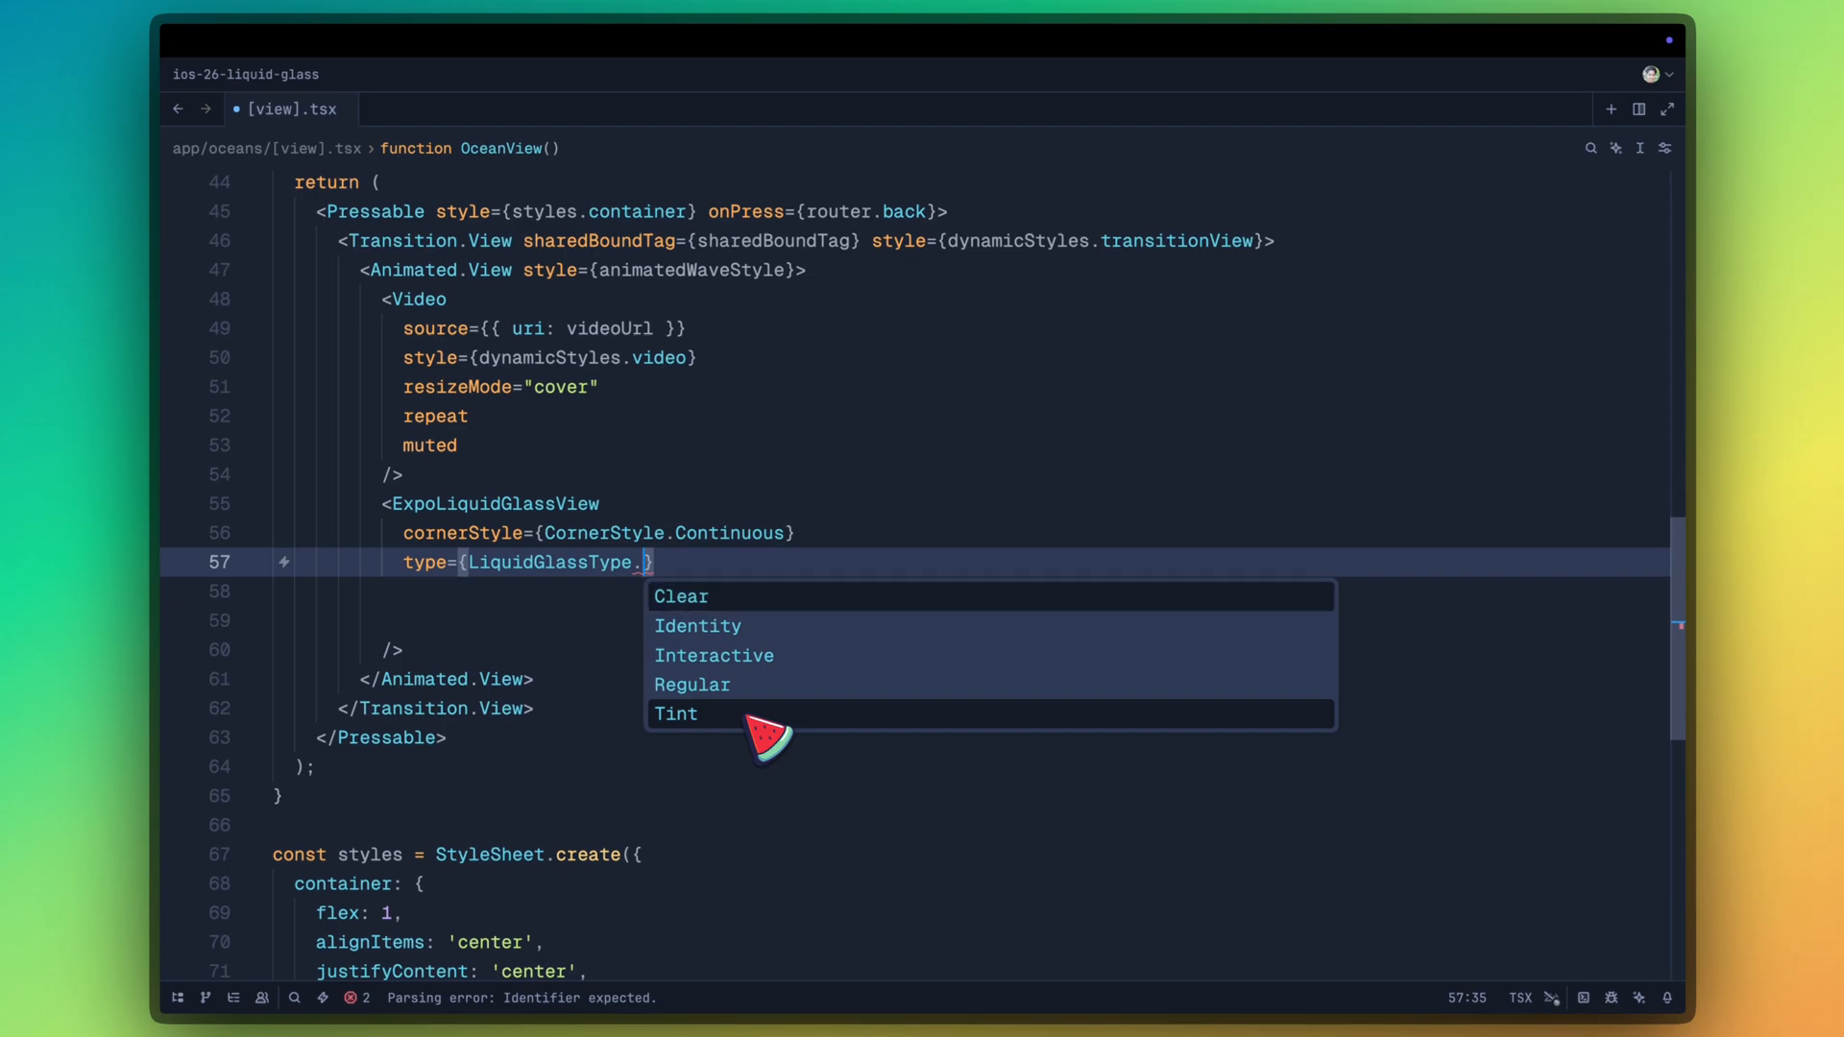
pyautogui.click(680, 597)
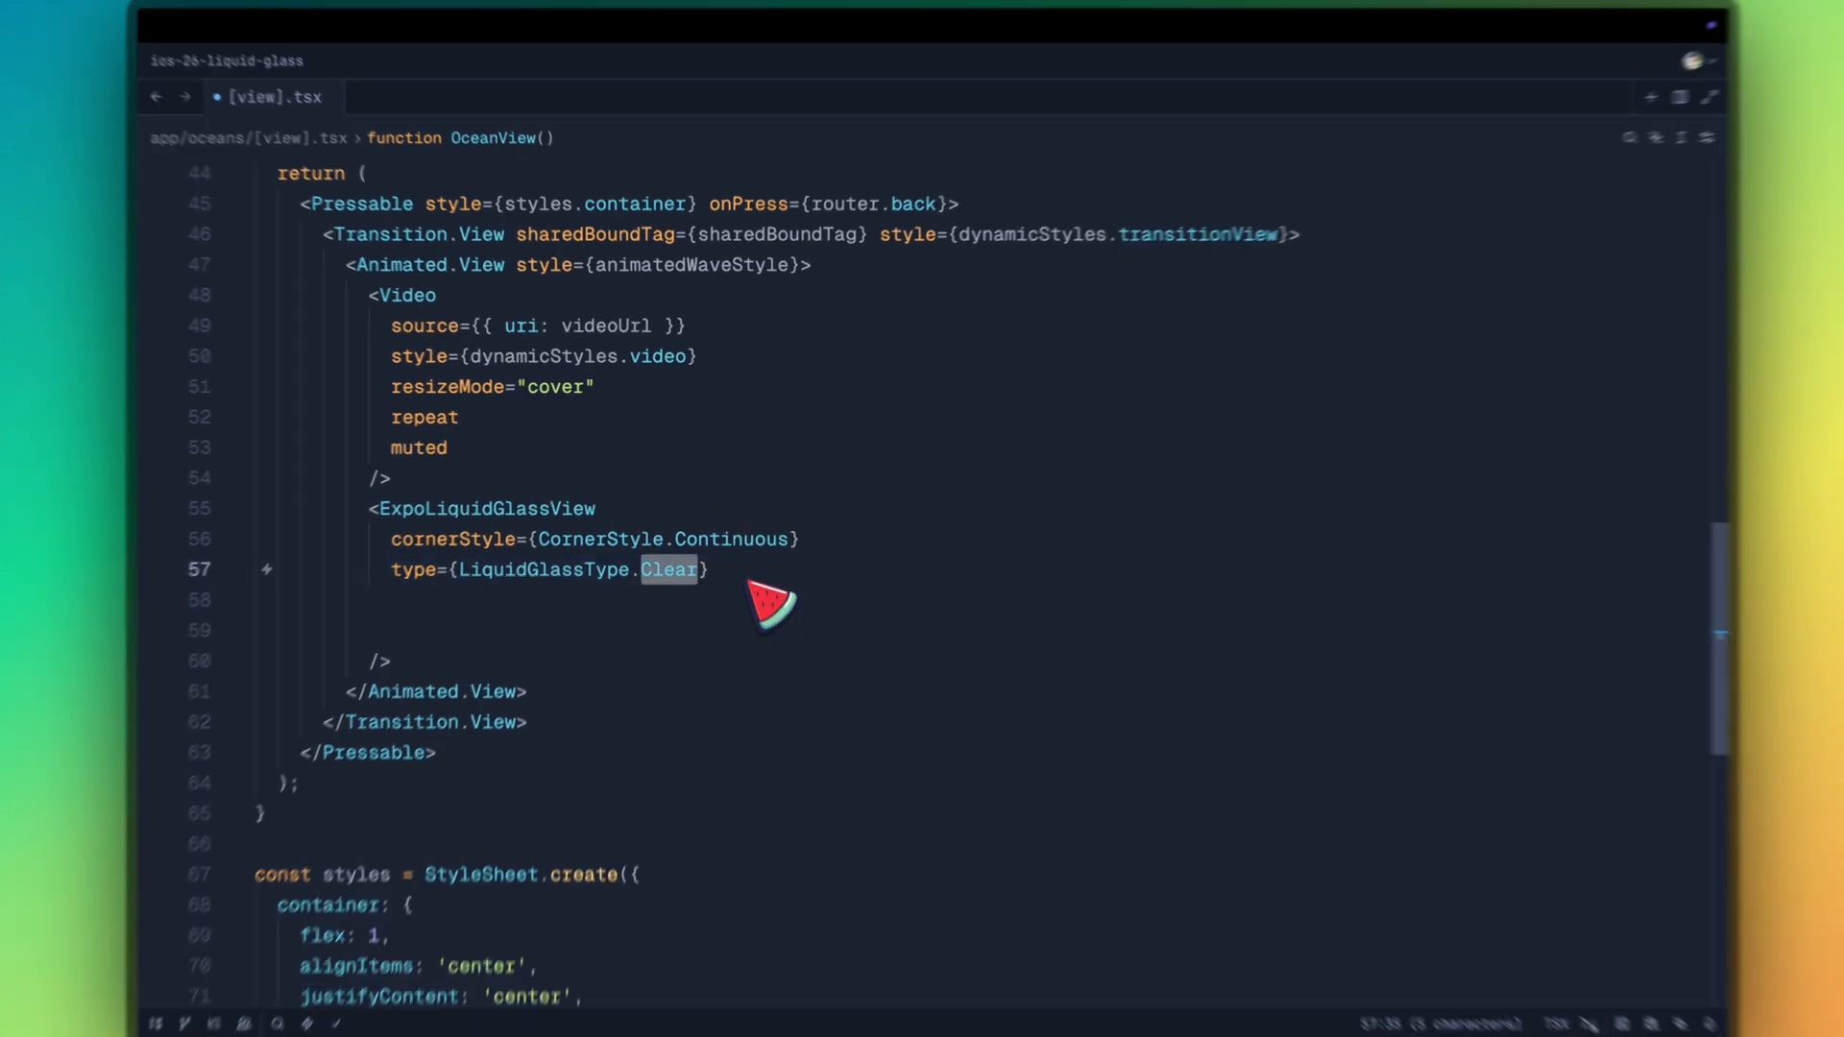
pyautogui.write('cornerRadius={24}')
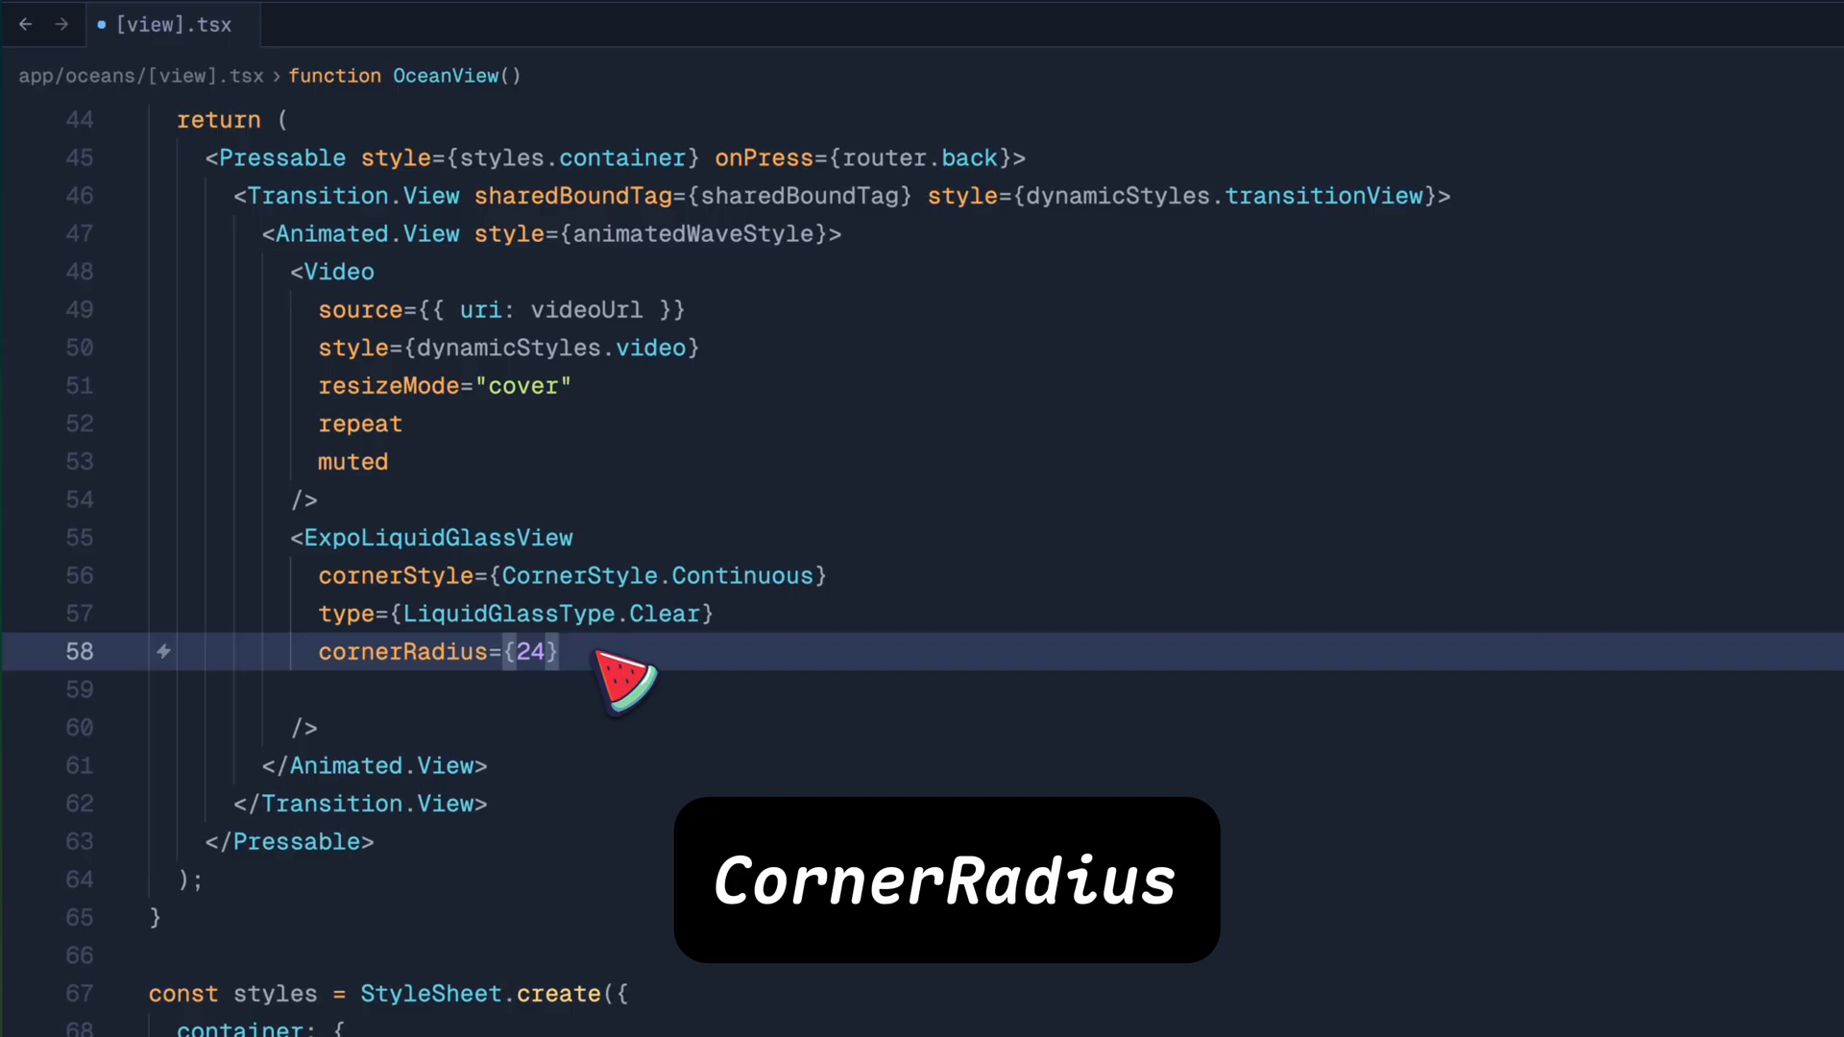
pyautogui.write('style={dynamicStyles.glassOverlay}')
pyautogui.write('glassOverlay: {')
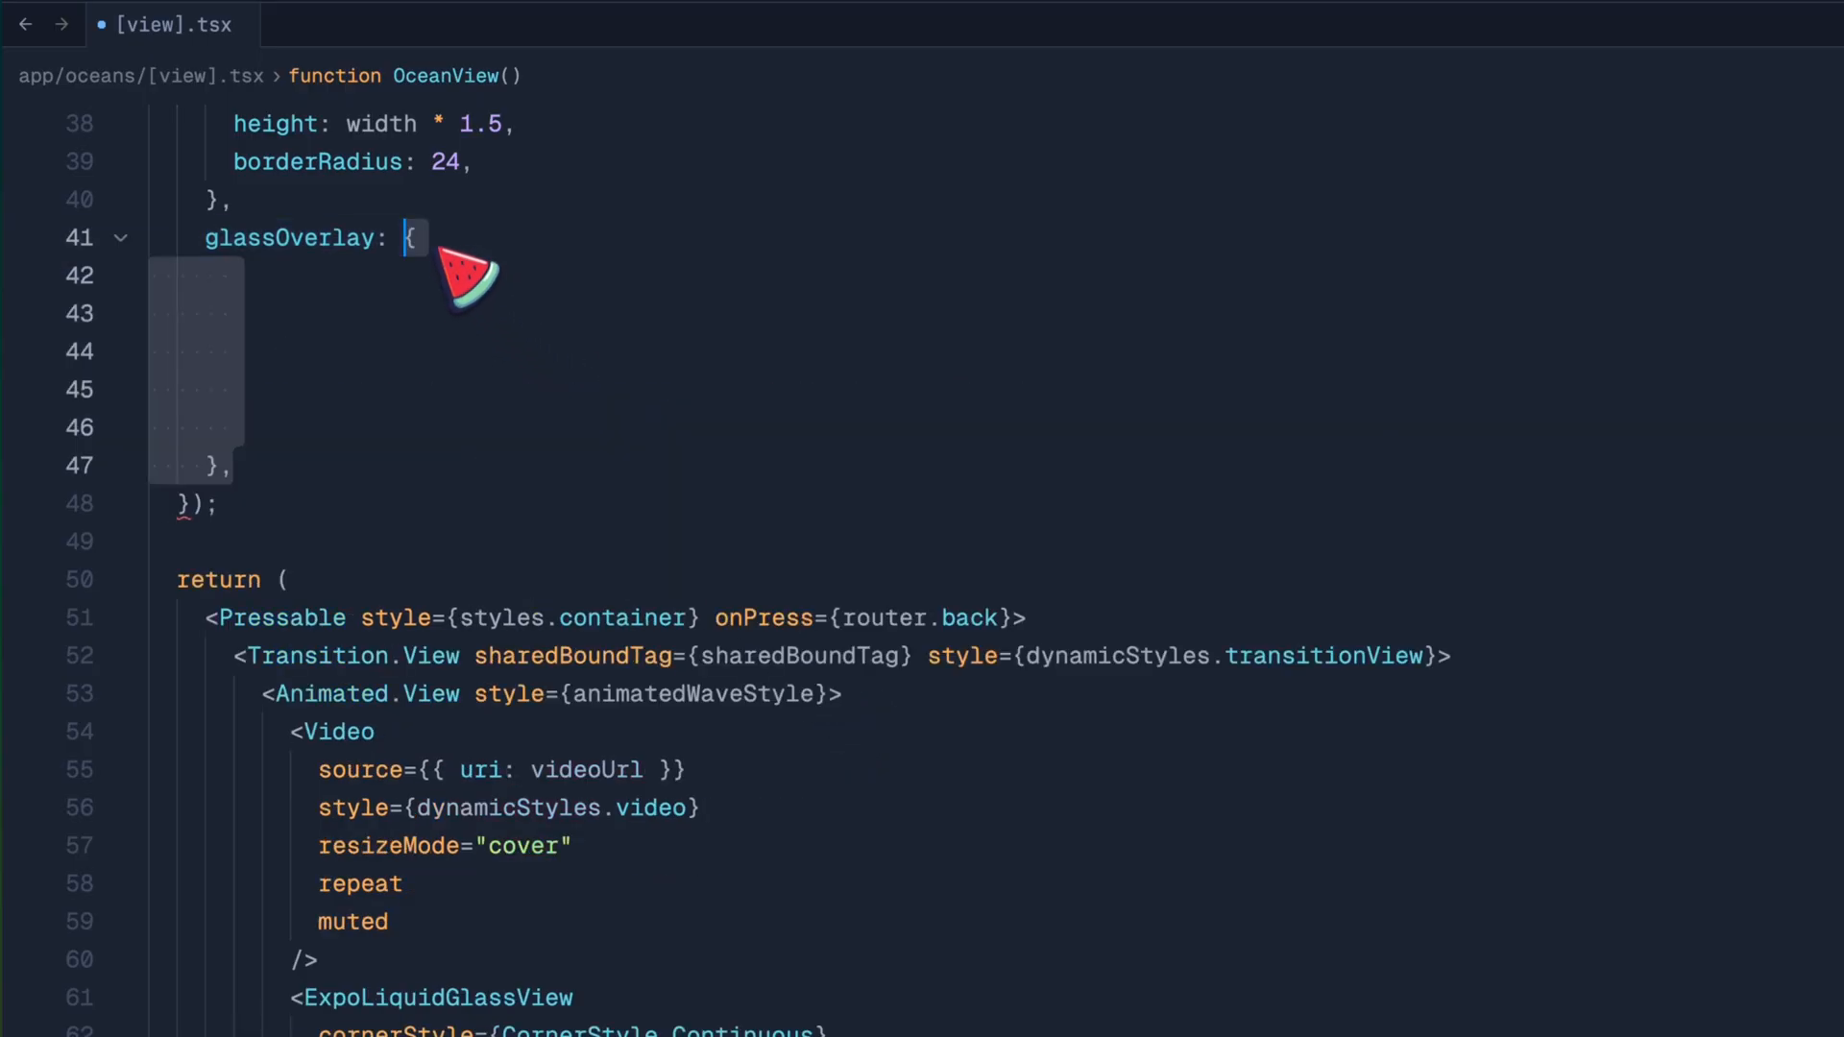
# Fill glassOverlay with width 0.85*width, height 0.72*width, centered, absolute, bottom 16
pyautogui.write('width: 0.85 * width,')
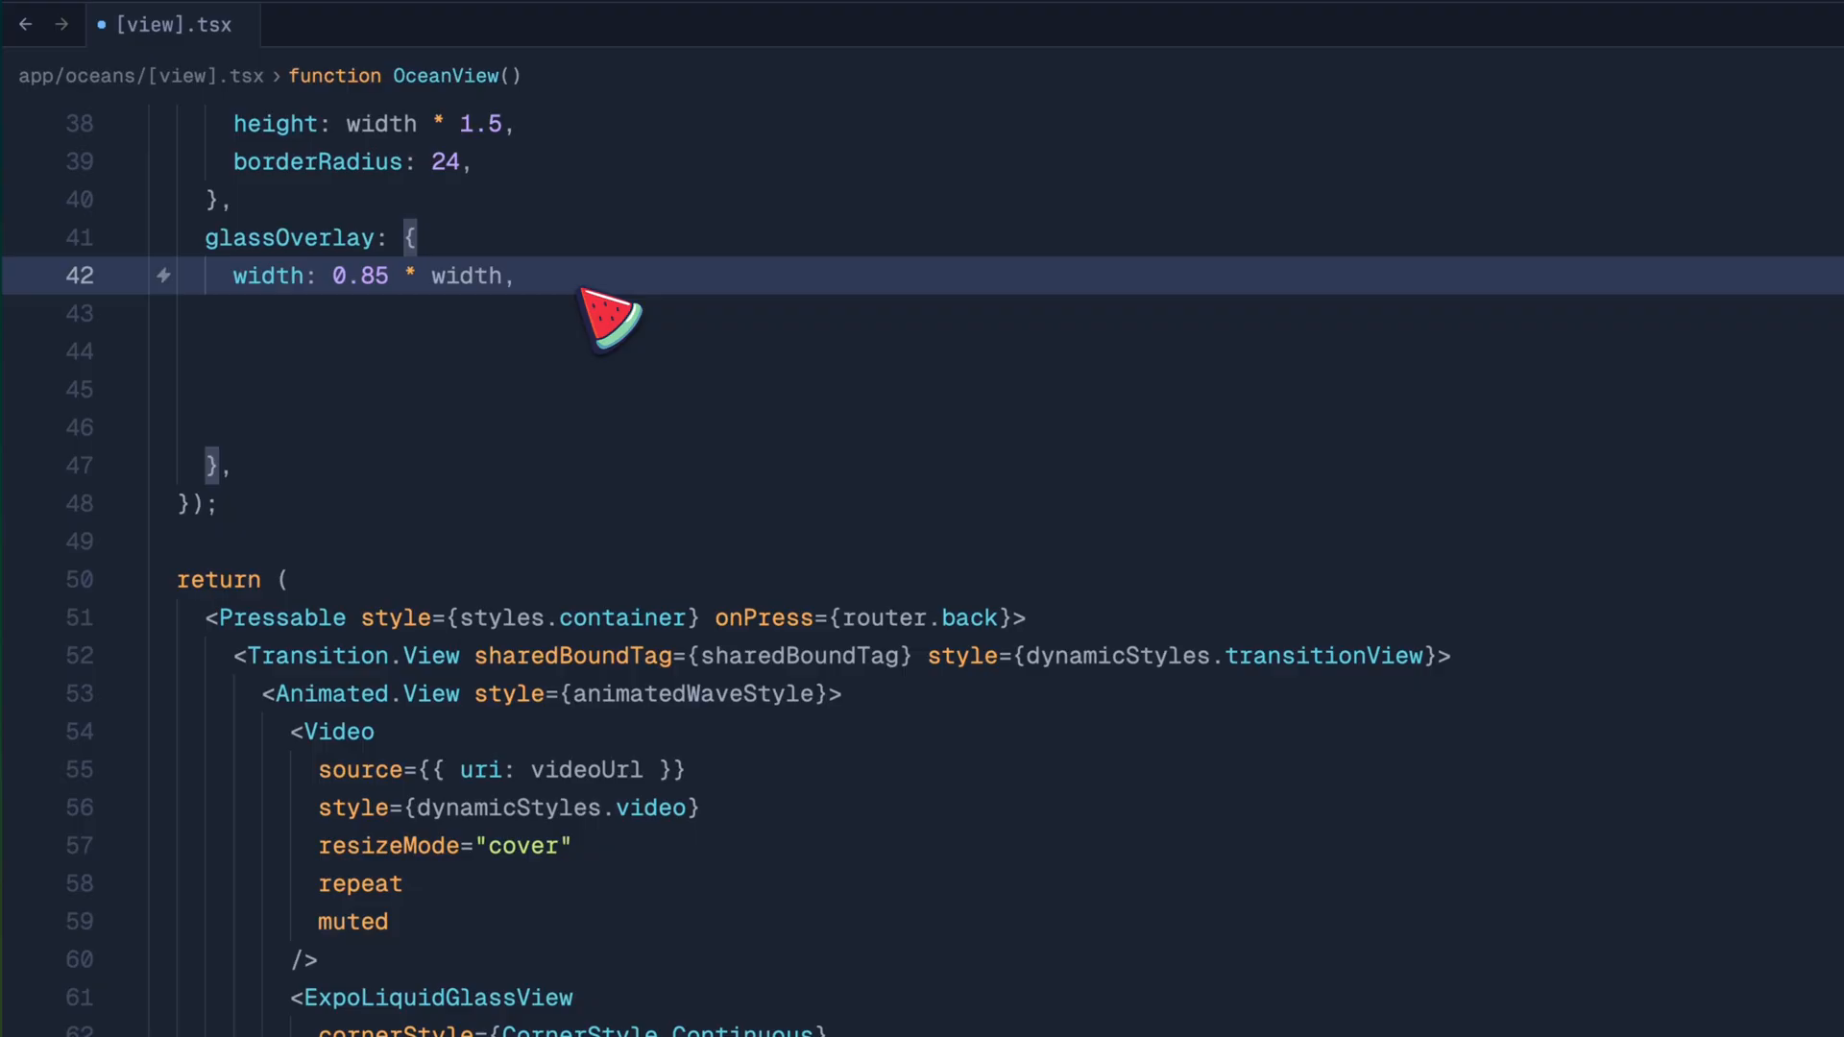
pyautogui.write('height: 0.72 * width,')
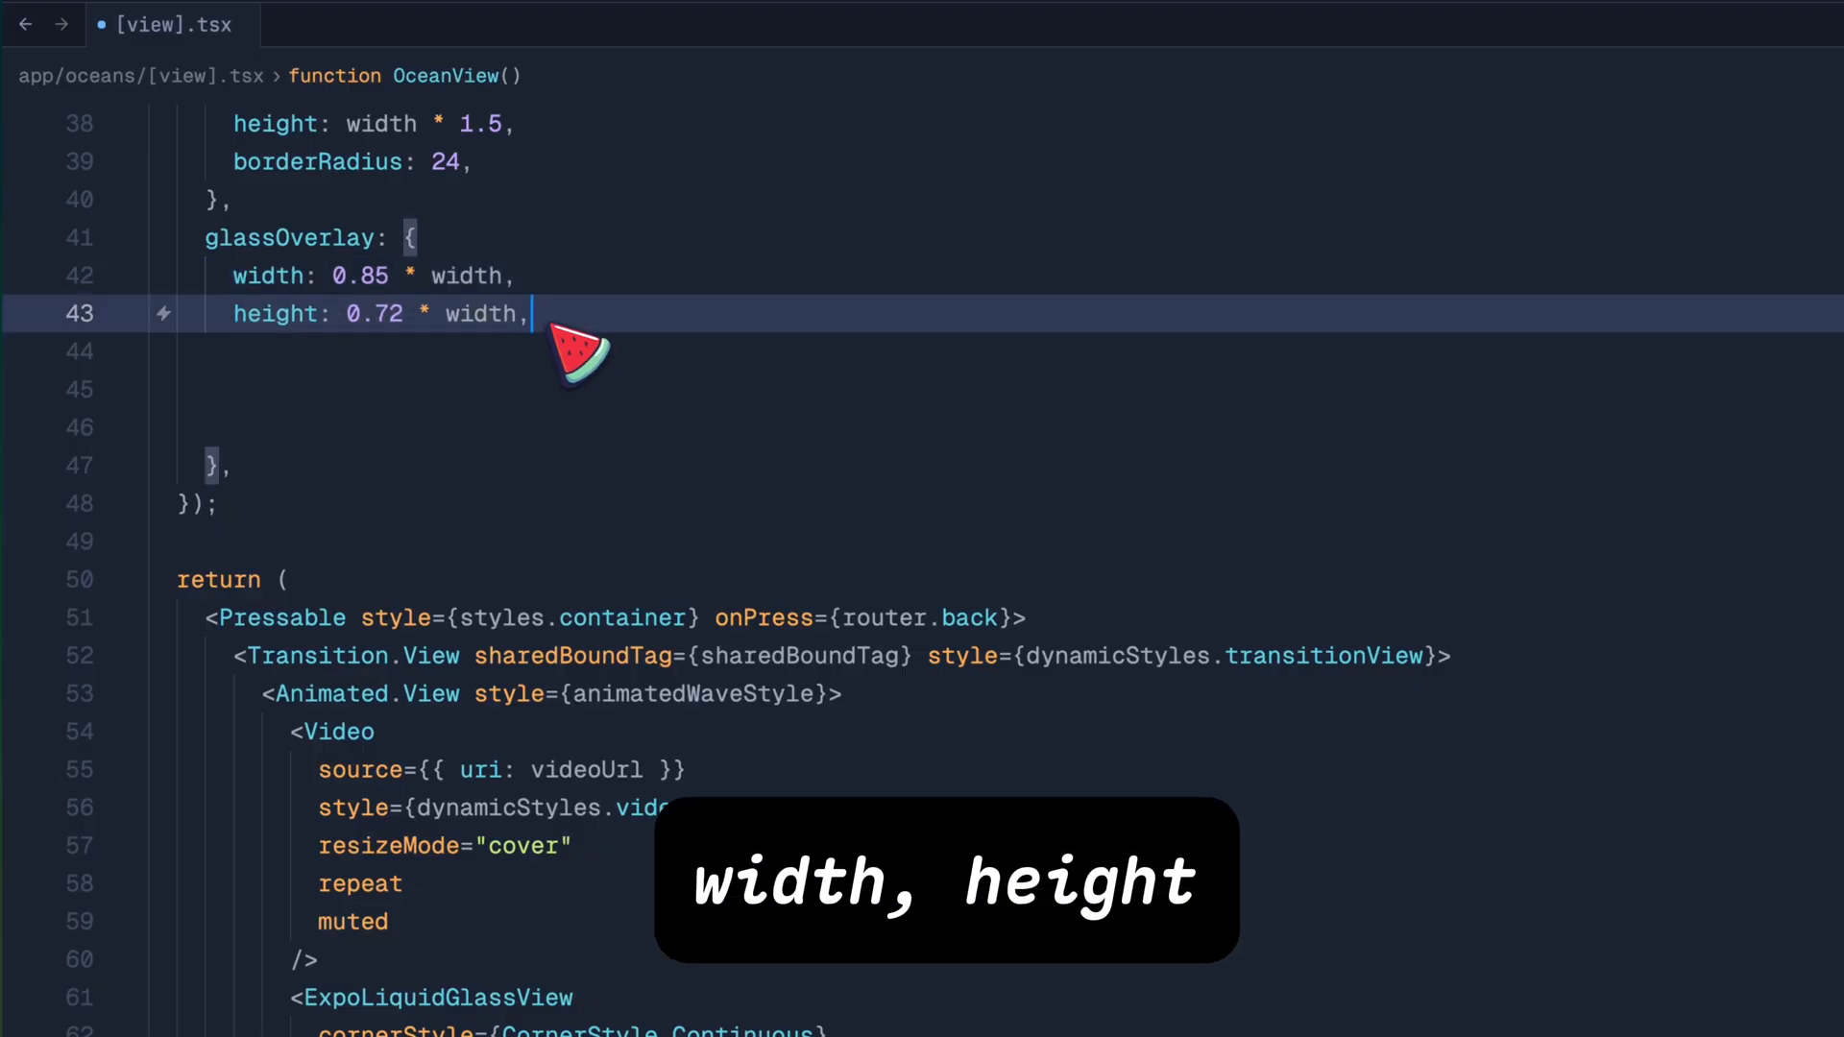
pyautogui.write("alignSelf: 'center',")
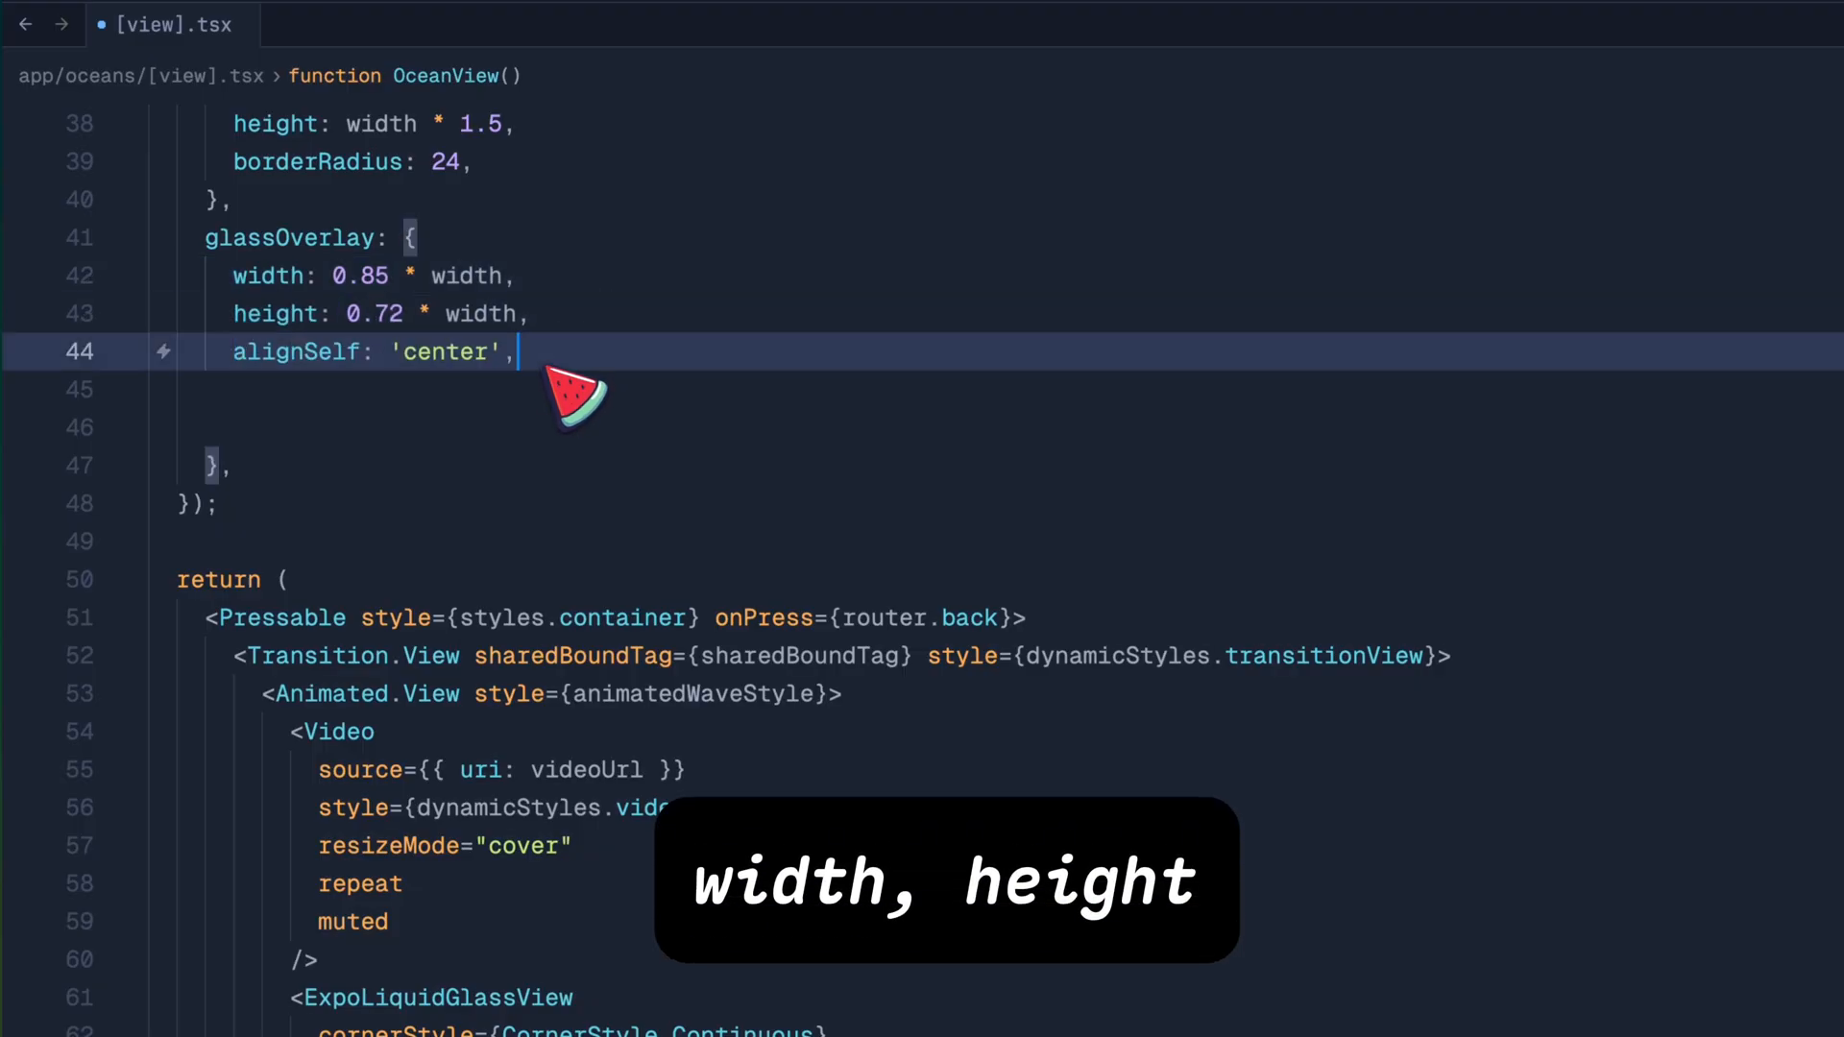
pyautogui.write("position: 'absolute',")
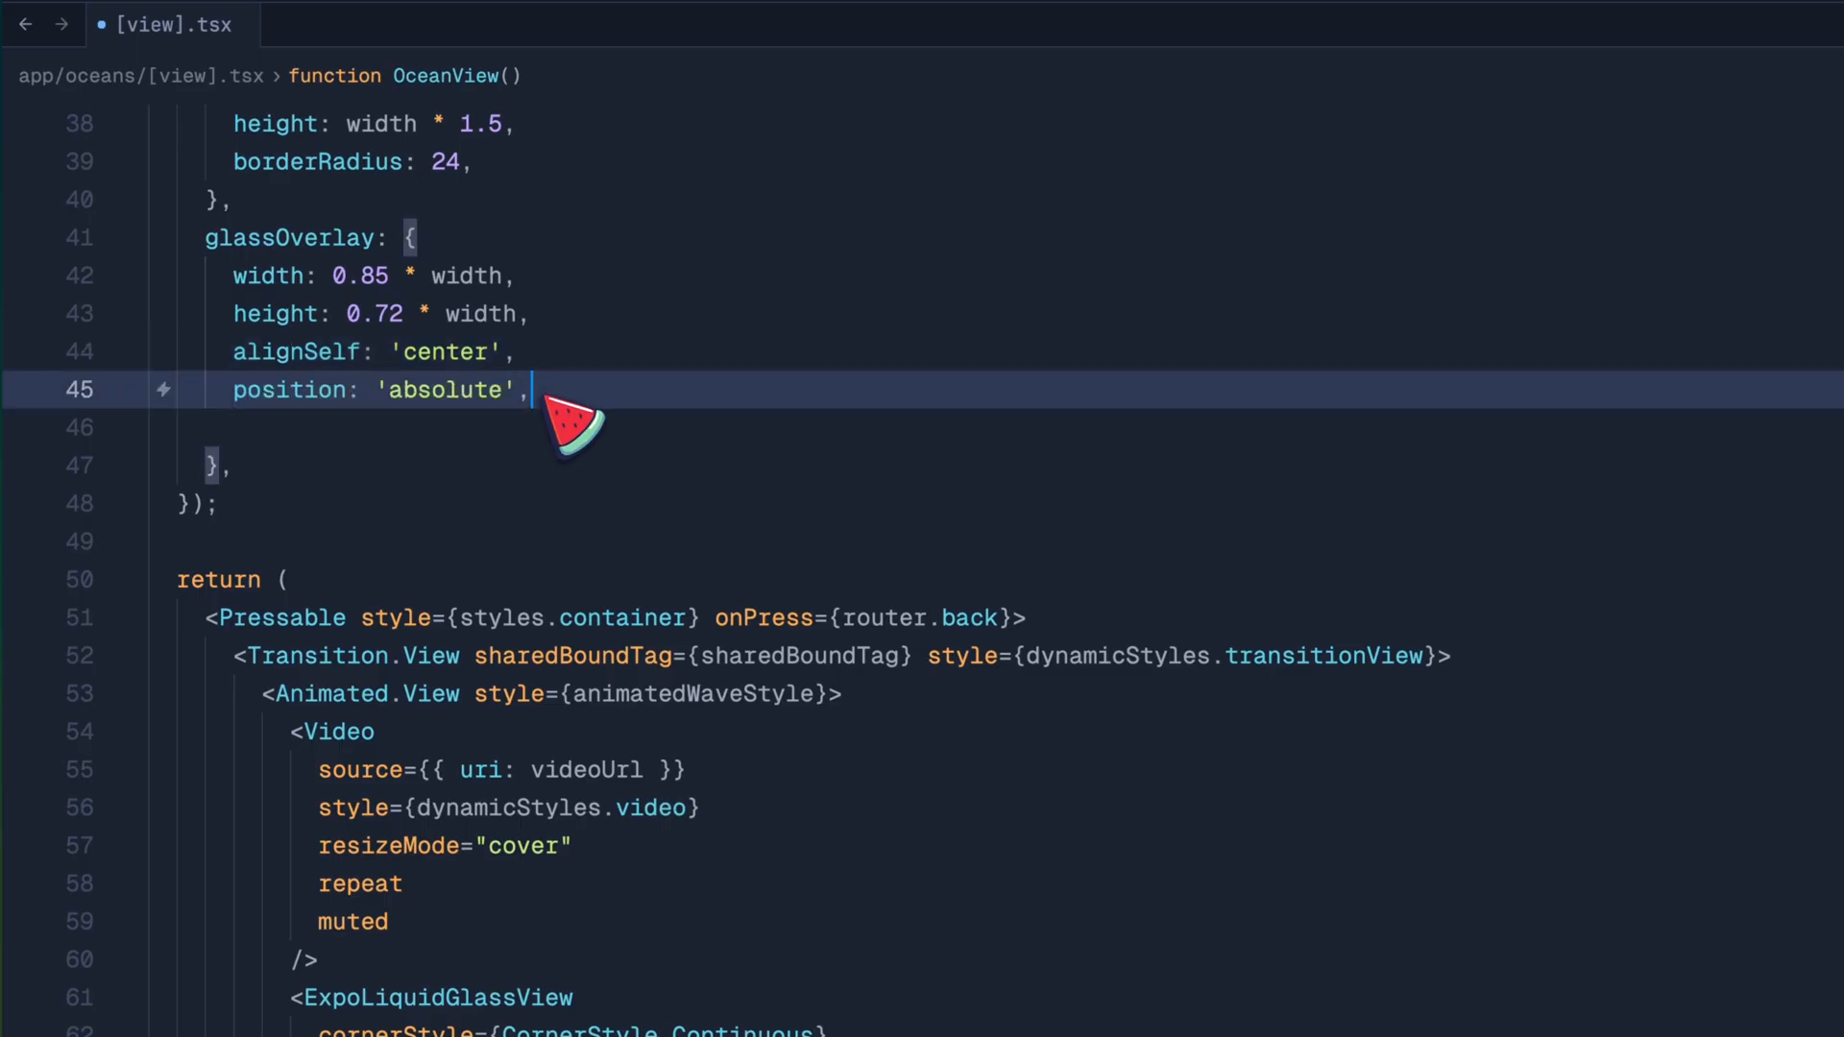
pyautogui.write('bottom: 16,')
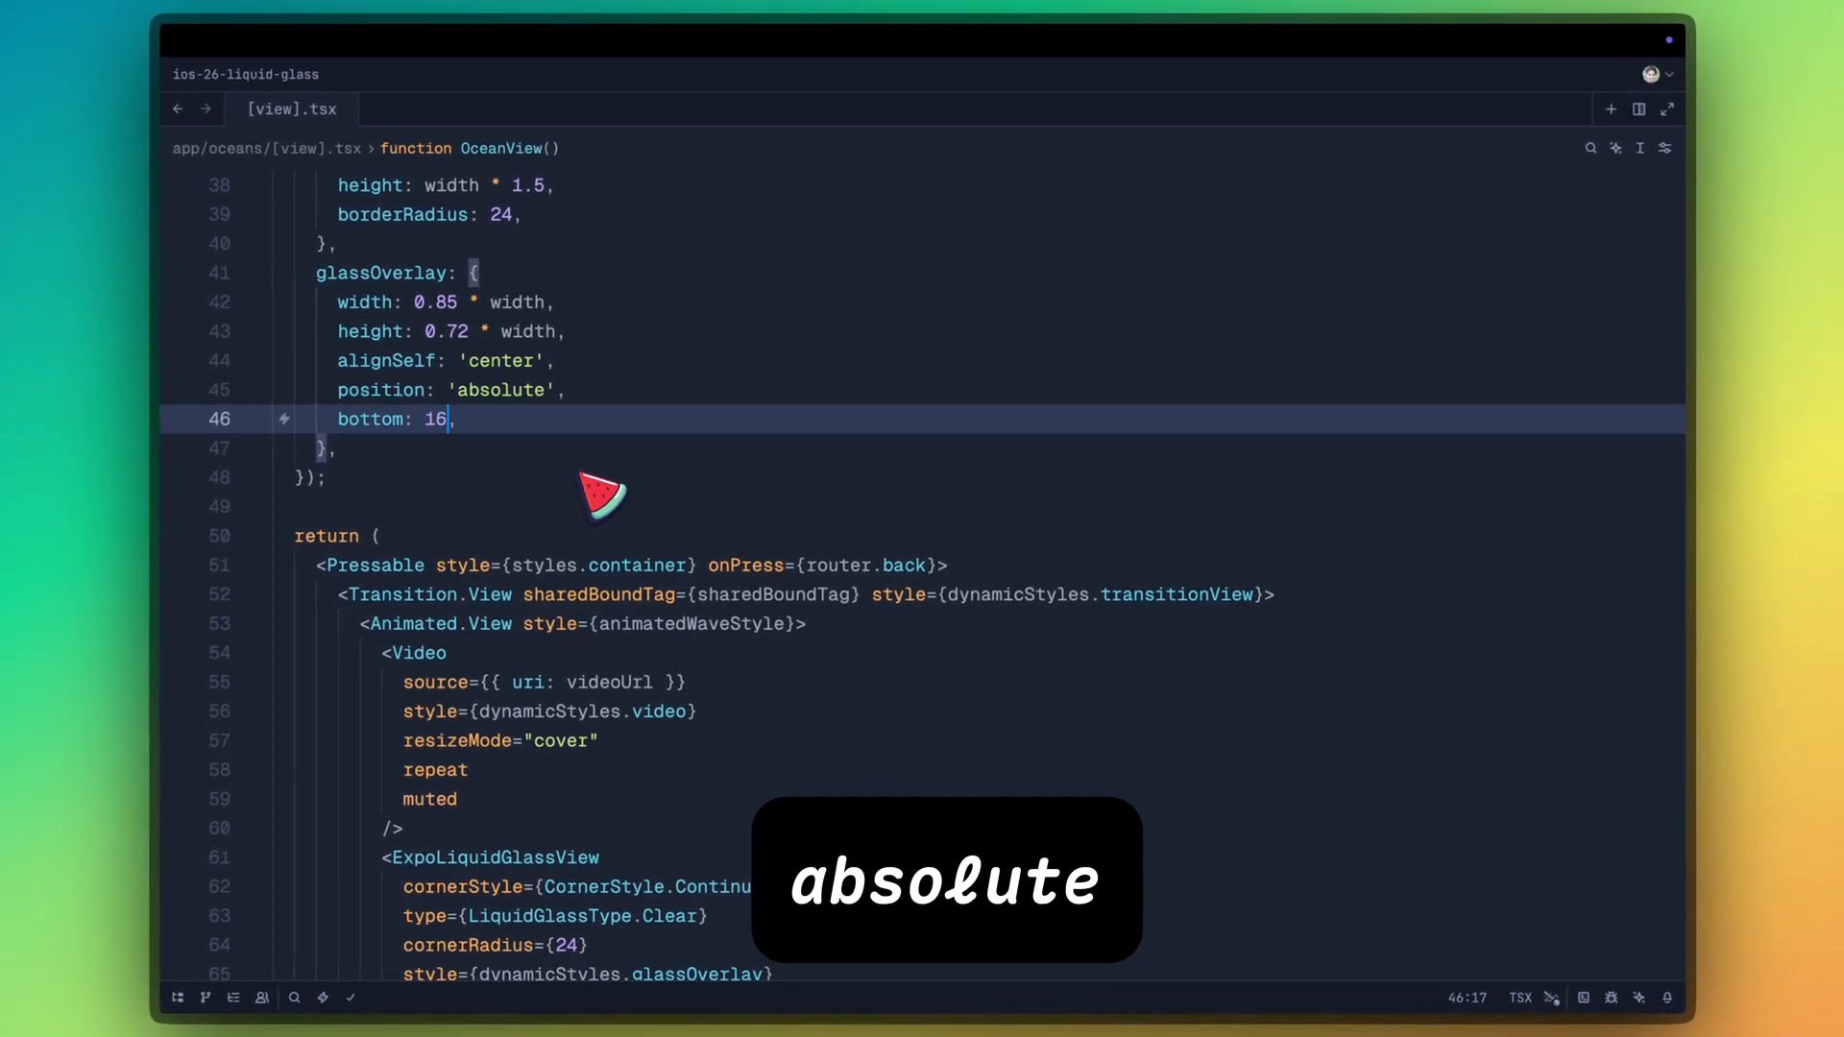
pyautogui.scroll(-3)
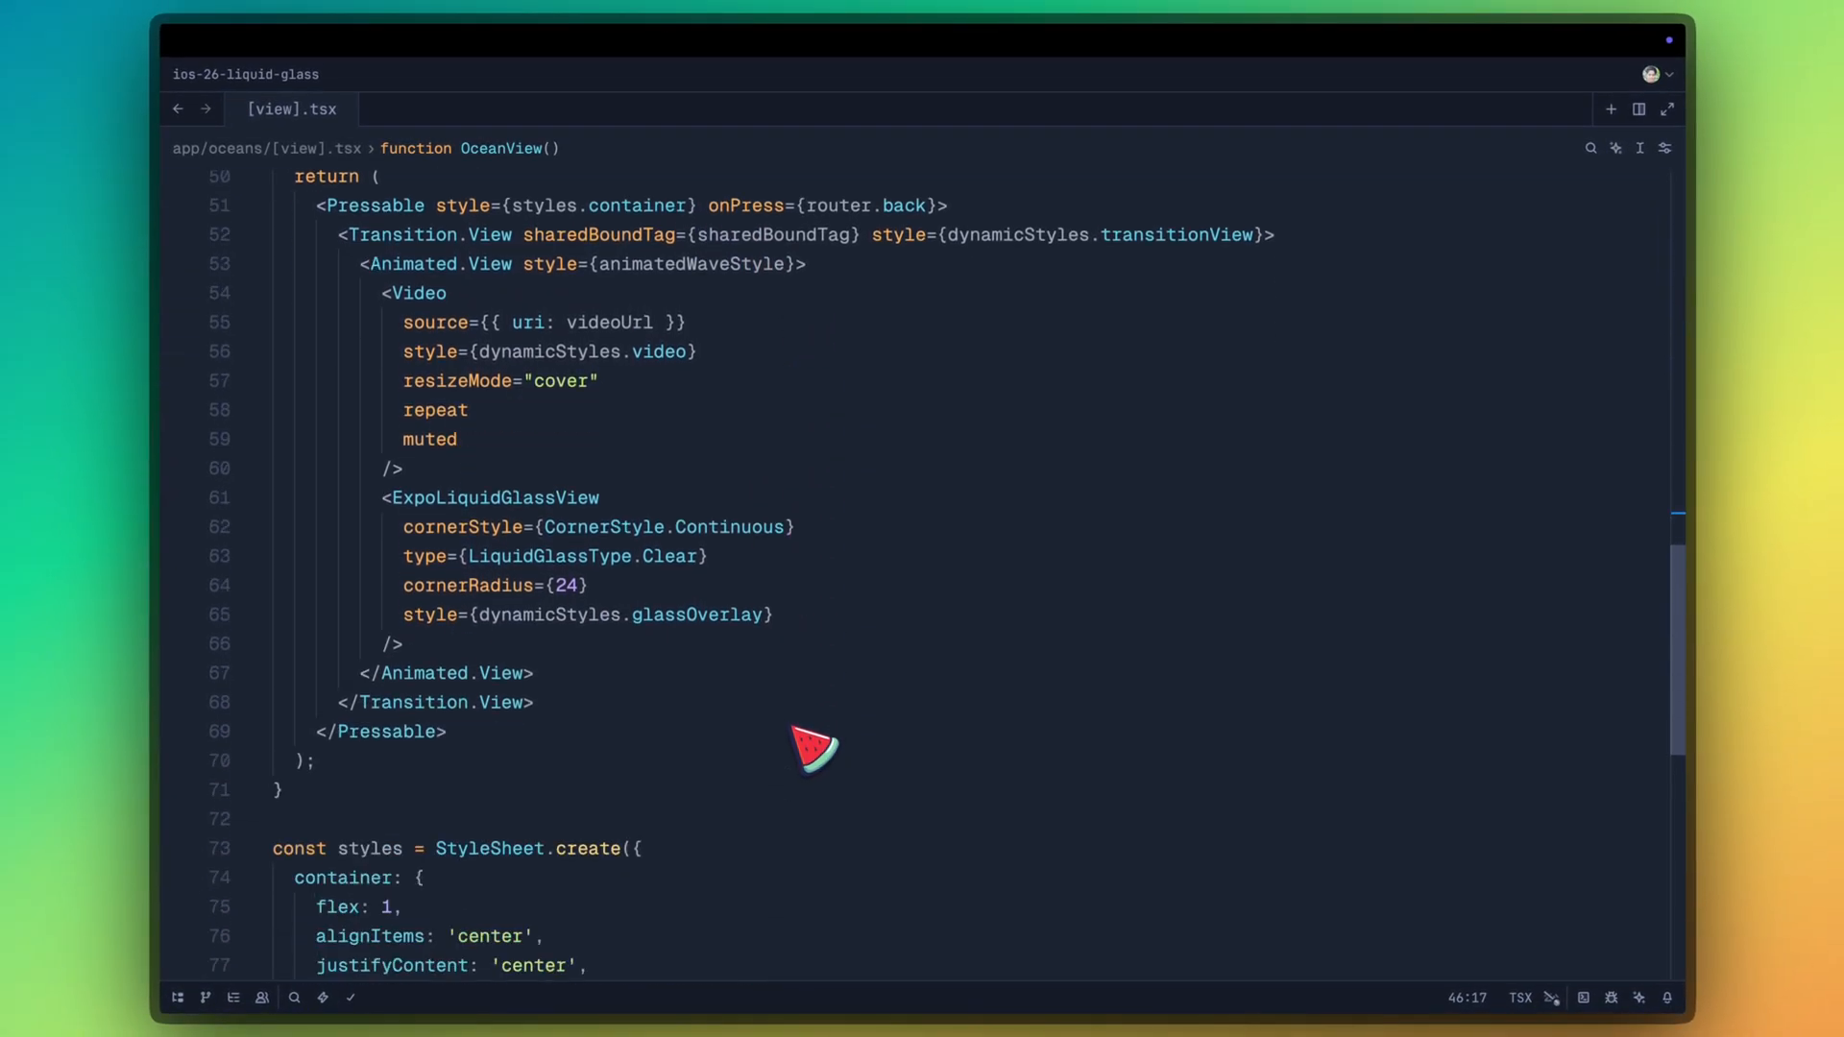